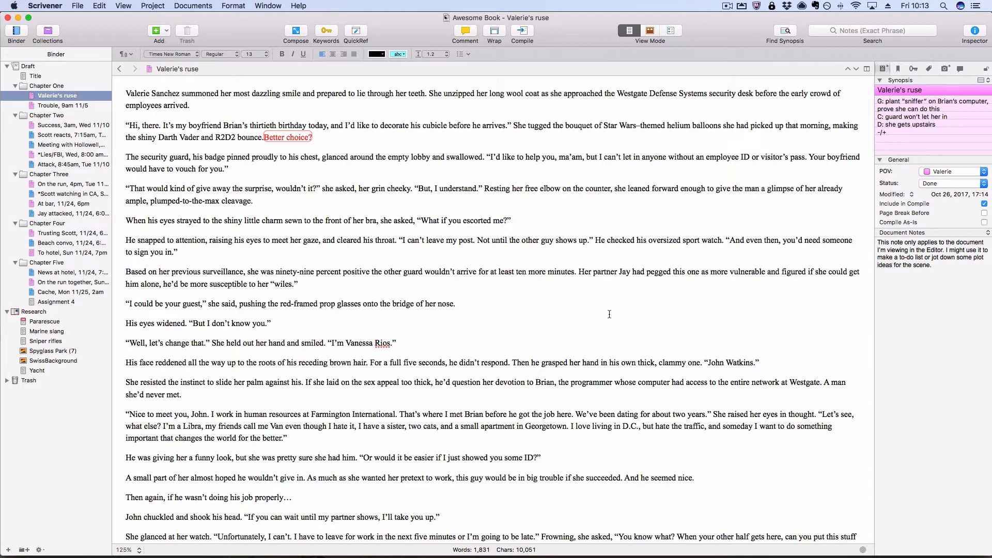
mouse_move(533, 319)
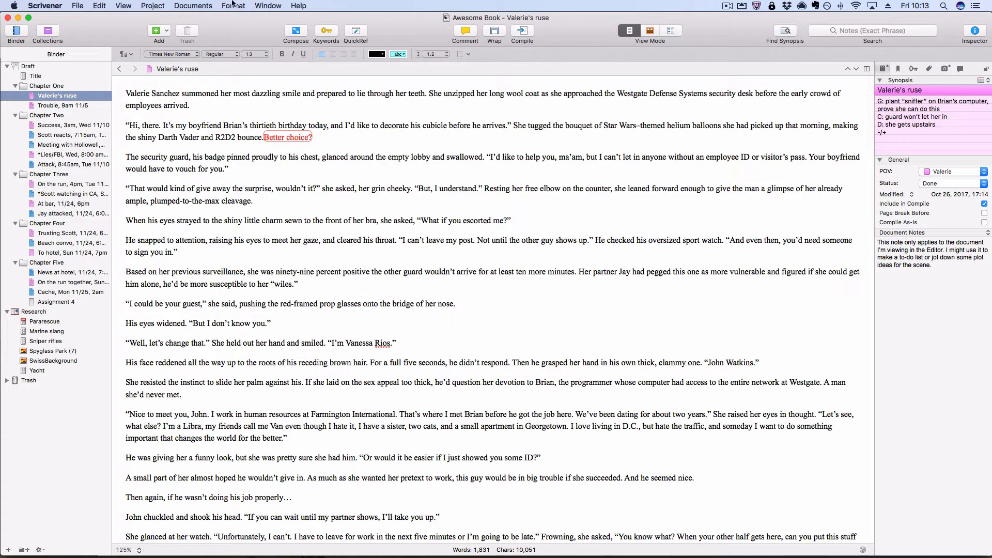
Insert an inline annotation after 'prop glasses' reading 'maybe diferent color'.
click(233, 6)
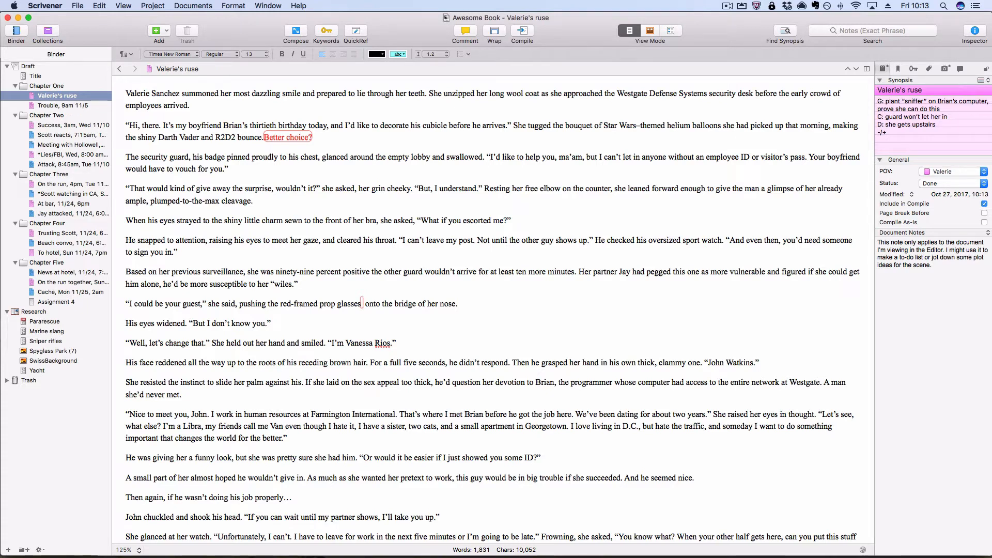
text(maybe)
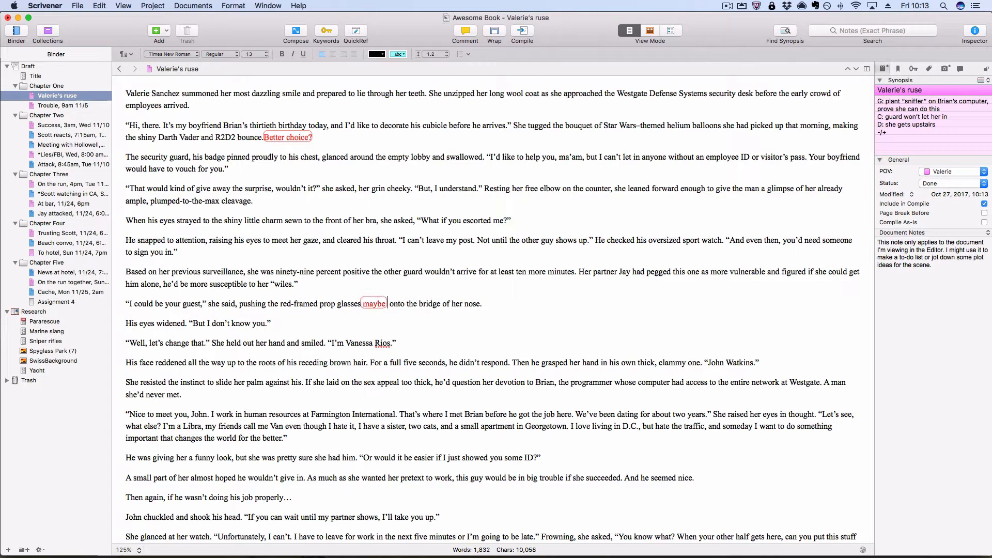
text(diferent)
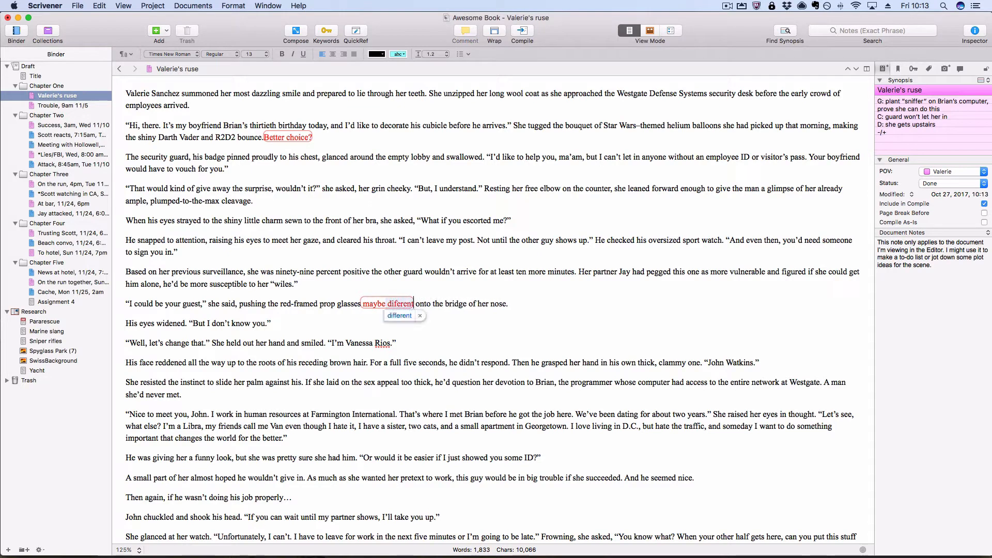
text(color)
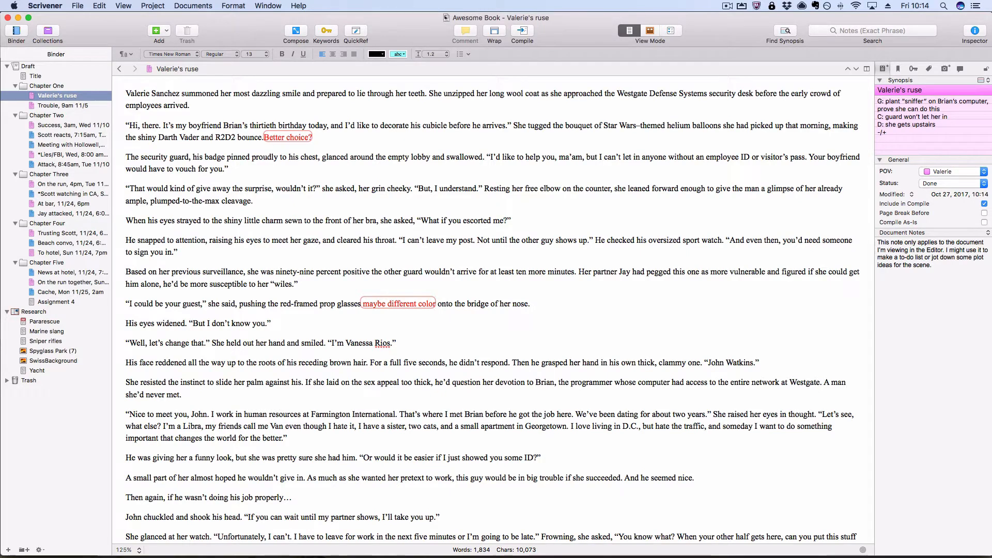
Add unannotated text 'type normal text' immediately after the annotation bubble.
click(233, 6)
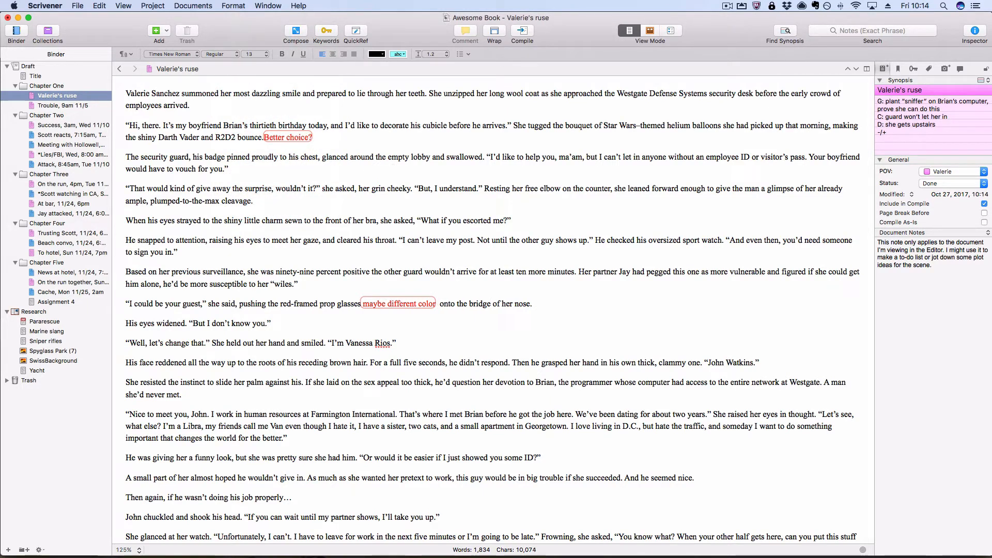
text(type normal)
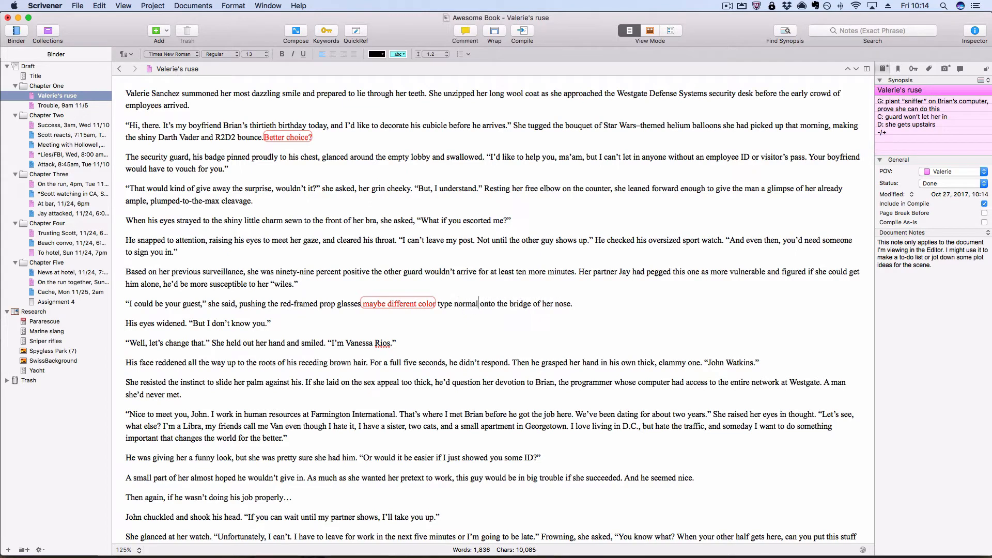
text(text)
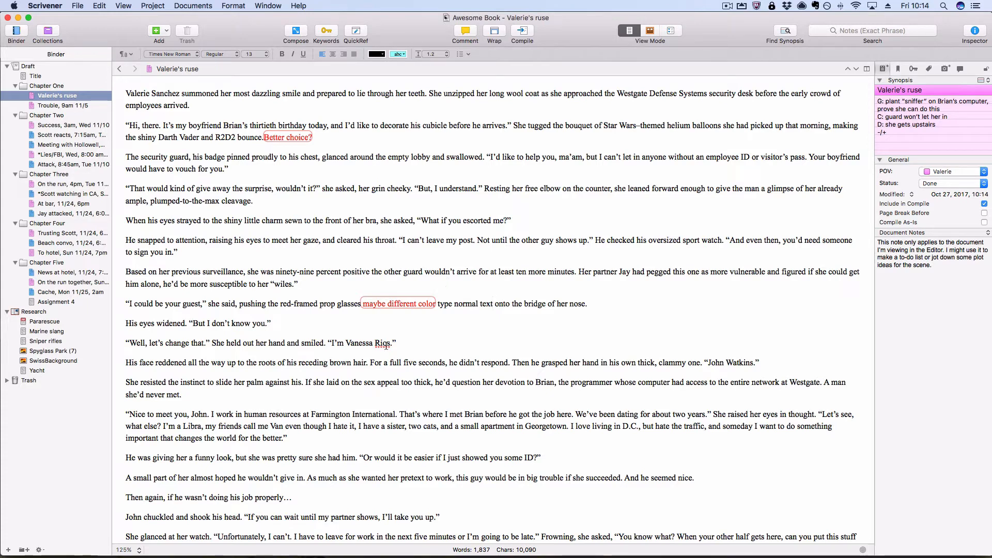
Attach a new comment to the word 'properly…' via Format > Comment.
scroll(down, 3)
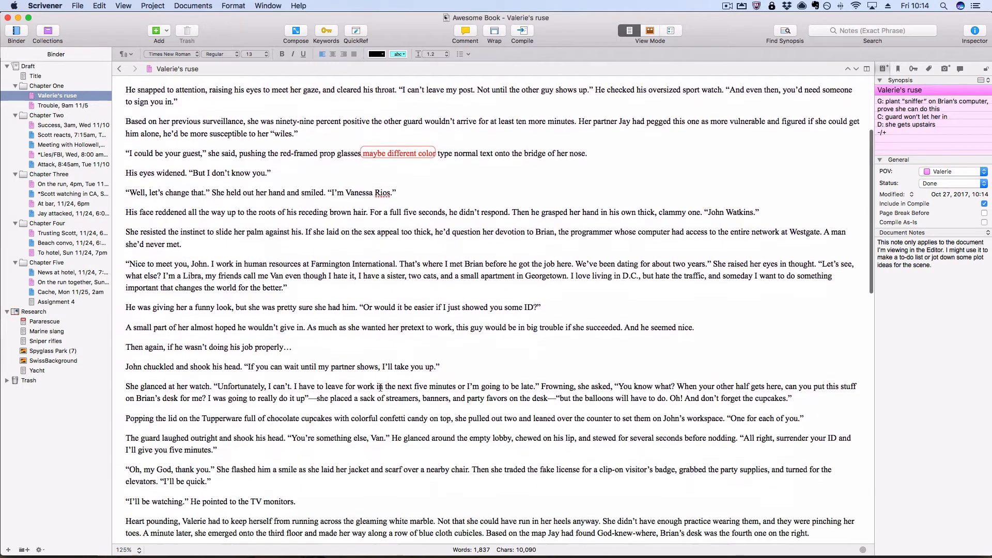
scroll(down, 3)
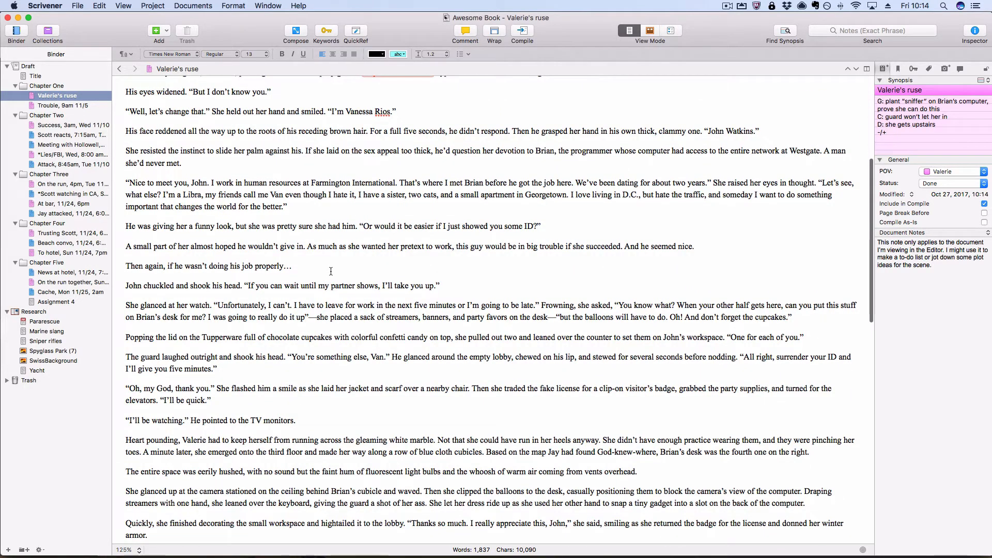
click(294, 266)
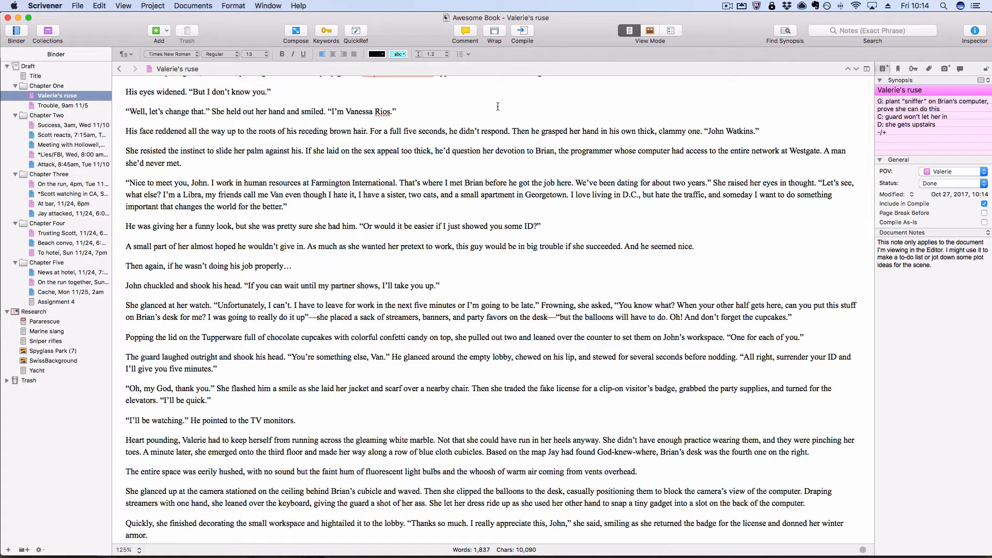
click(234, 5)
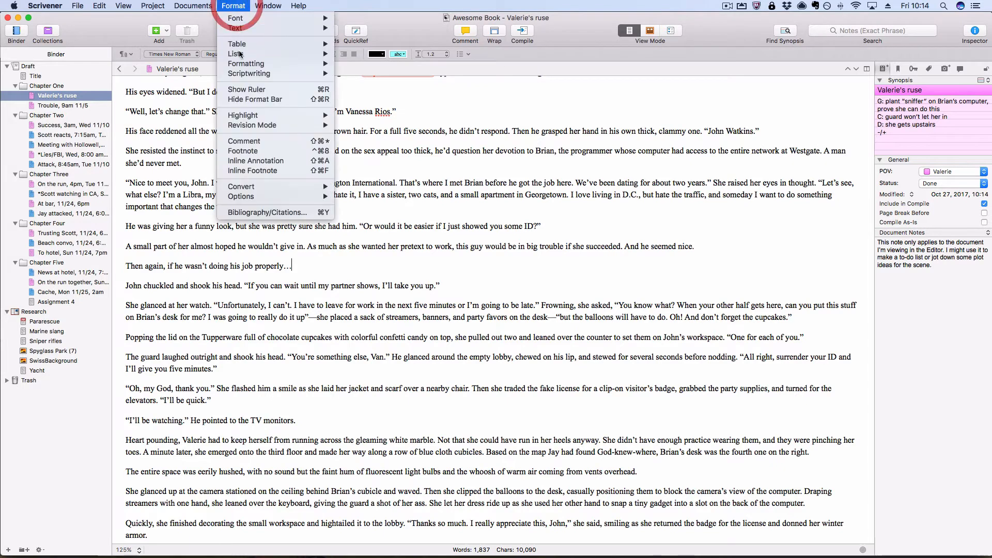
click(244, 140)
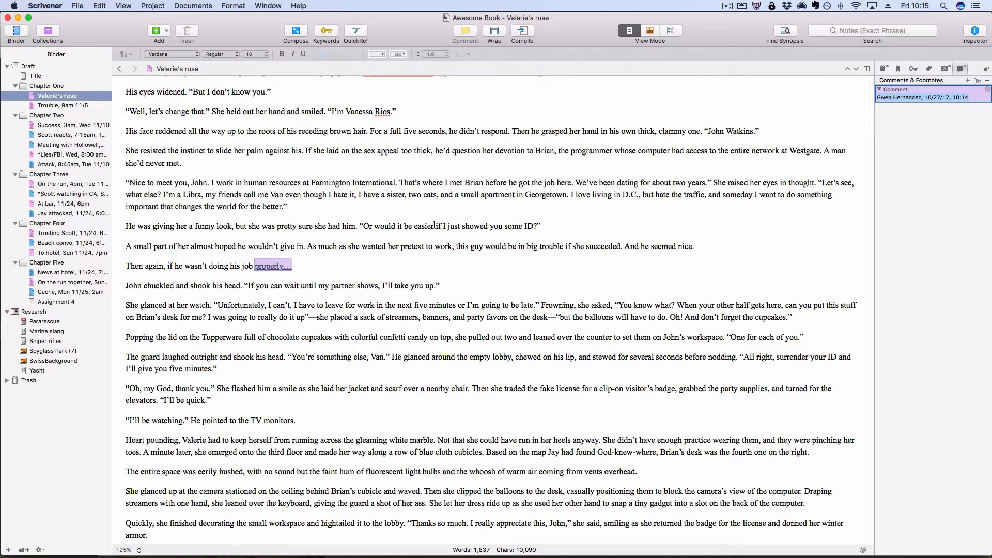
Write the comment text 'More research on this topic'.
text(More)
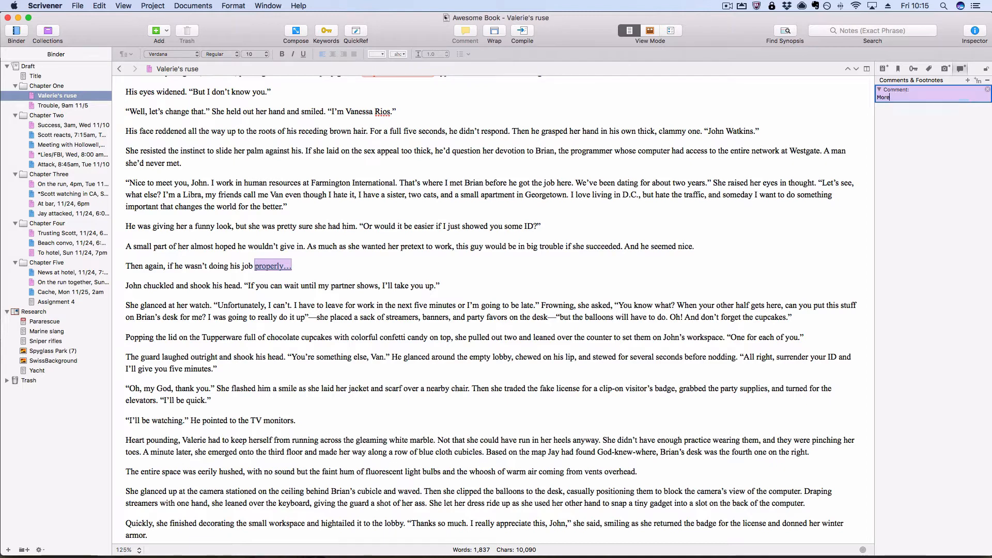
text(research)
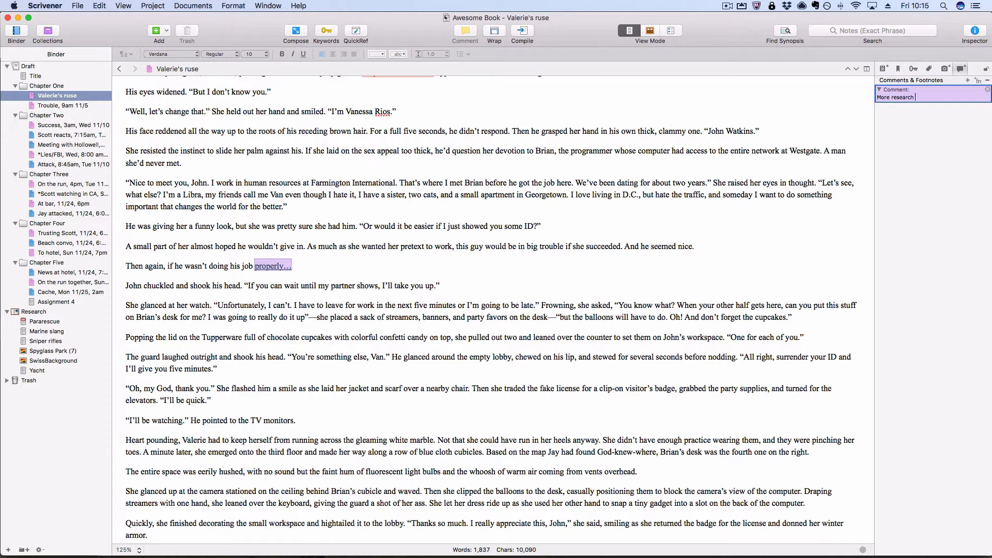
text(on this topic.)
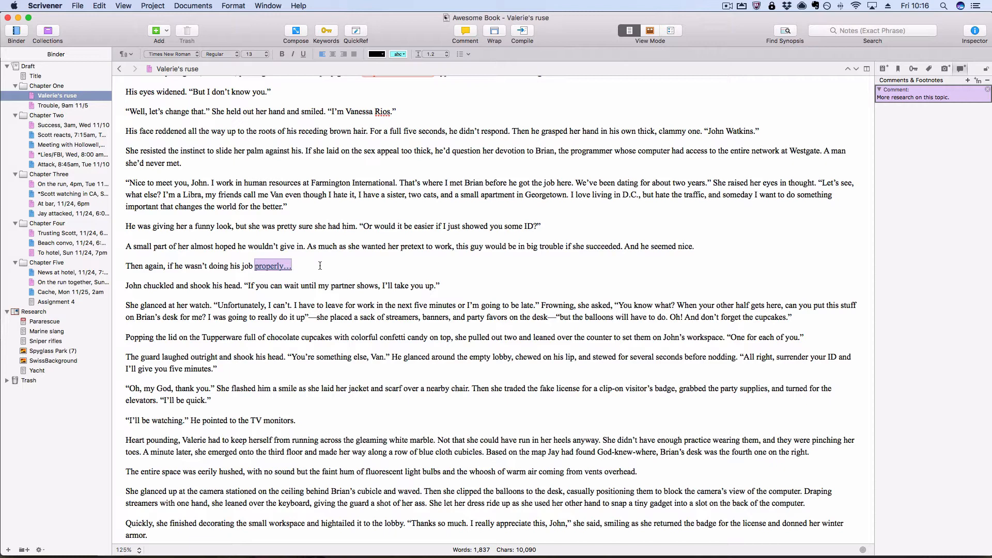
scroll(up, 3)
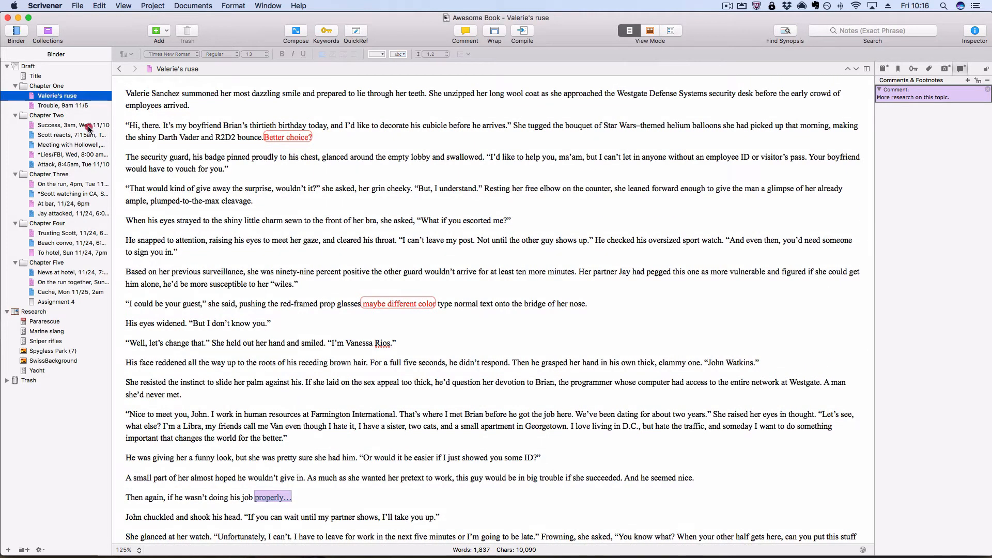
Open the scene 'Success, 3am, Wed 11/10' from the Binder and focus its text.
click(67, 125)
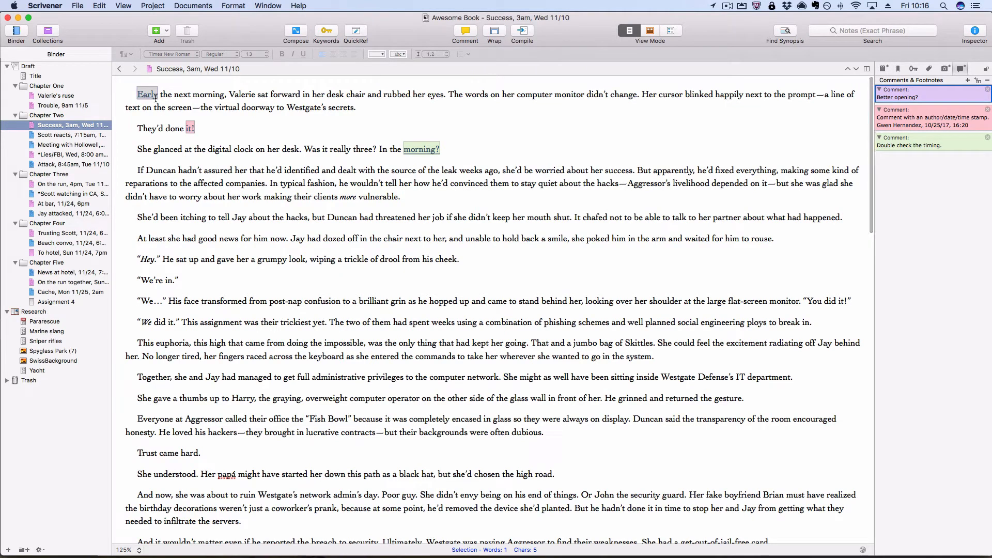
click(927, 145)
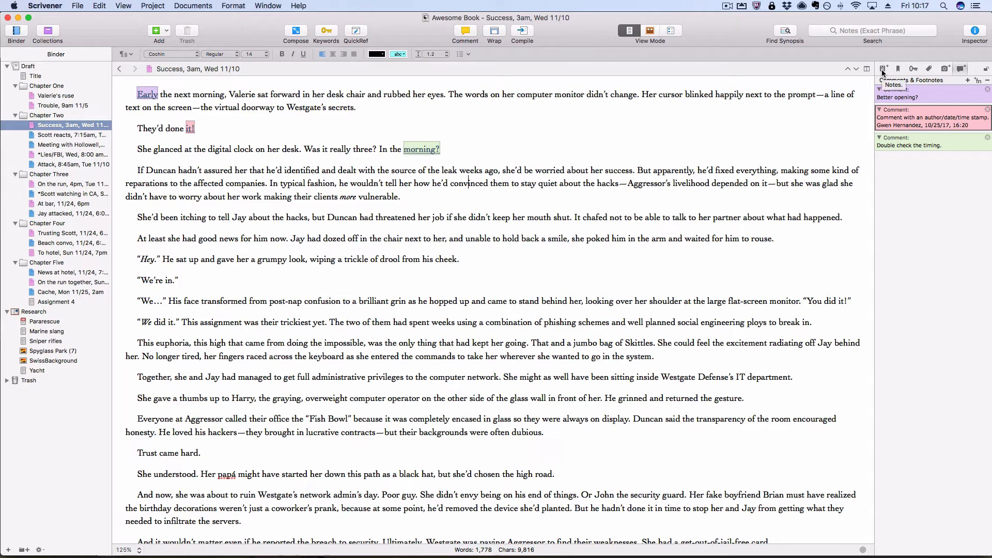
Show the Inspector Notes pane and its Document Notes type dropdown.
click(882, 68)
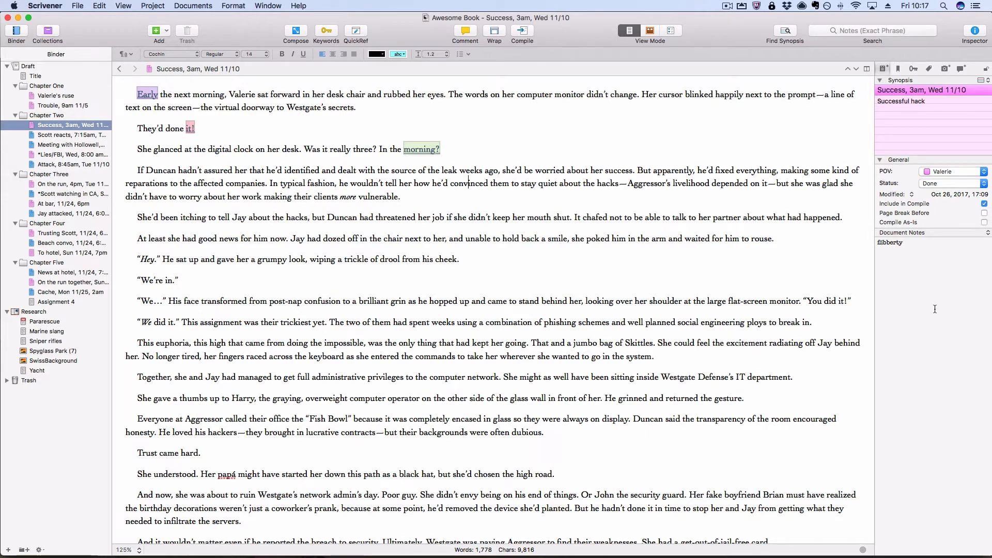
mouse_move(928, 232)
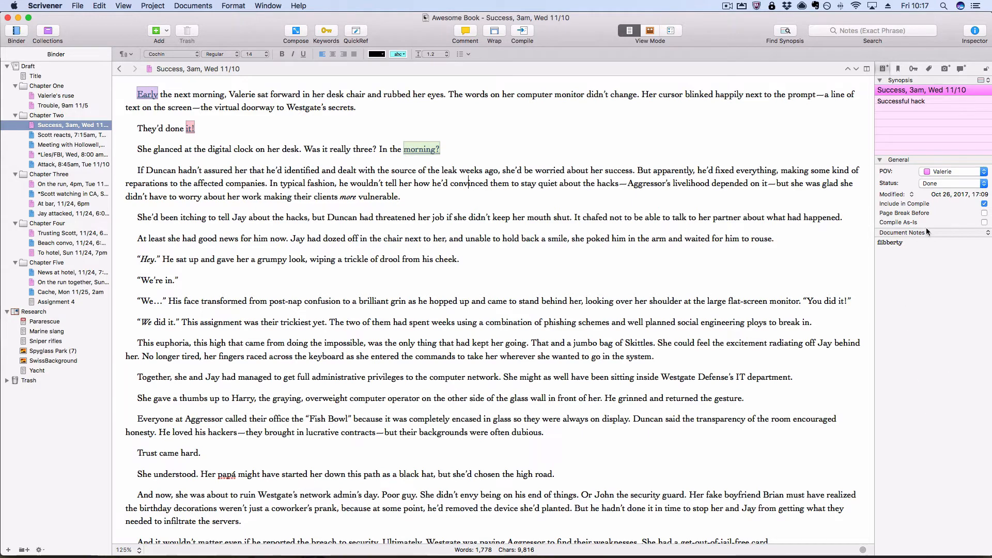
click(922, 232)
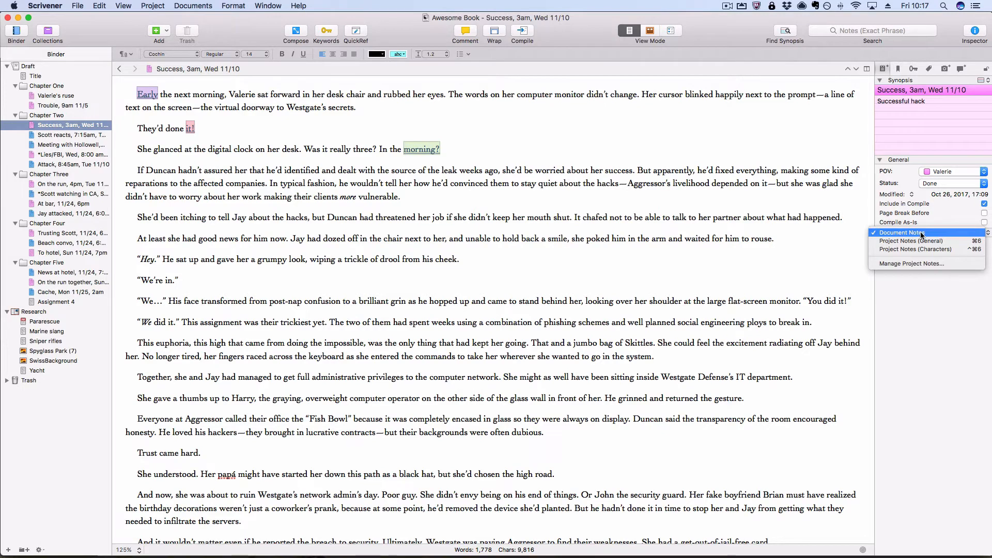
Keep Document Notes selected so the scene's own notes stay in view.
click(901, 232)
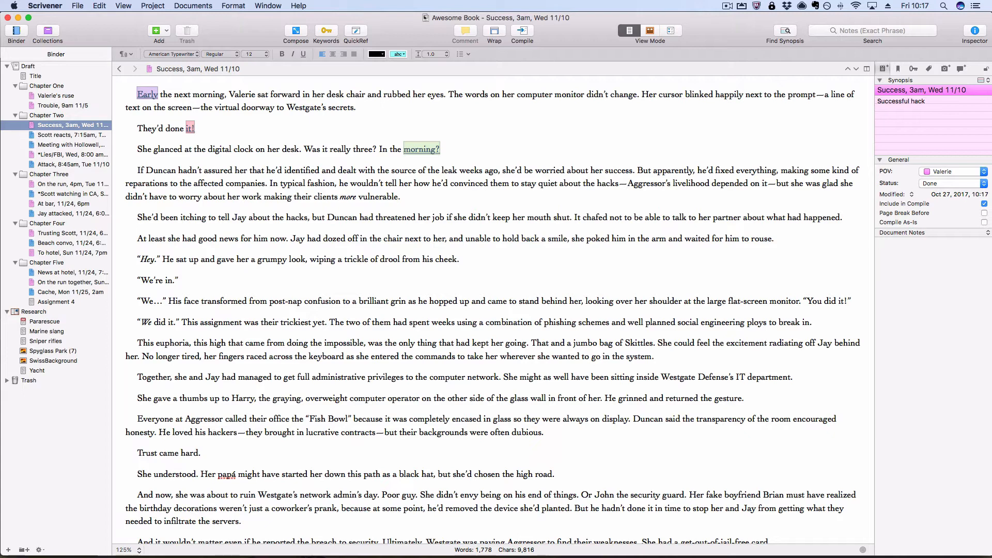
Write the first document note bullet 'look up hacking process'.
text(ld)
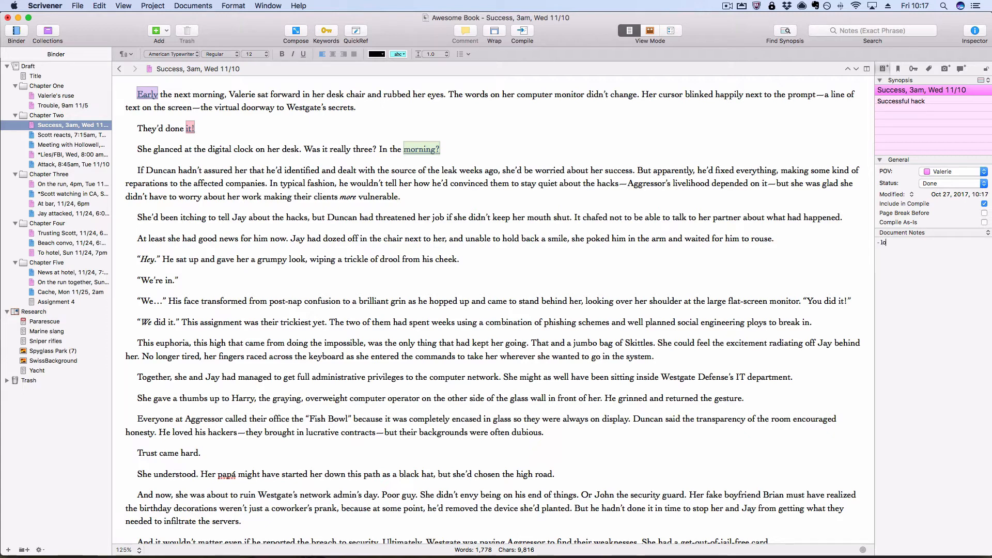
text(ook)
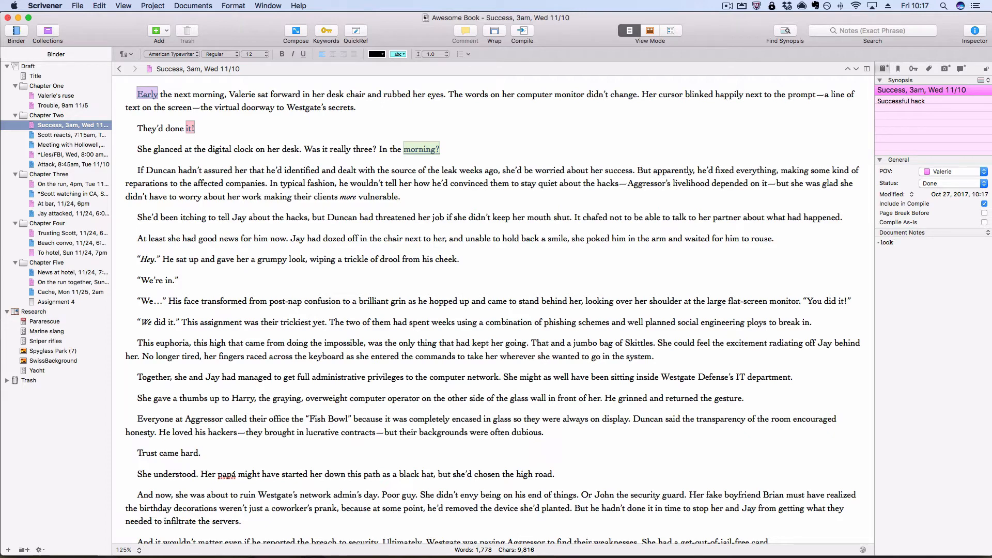
text(up)
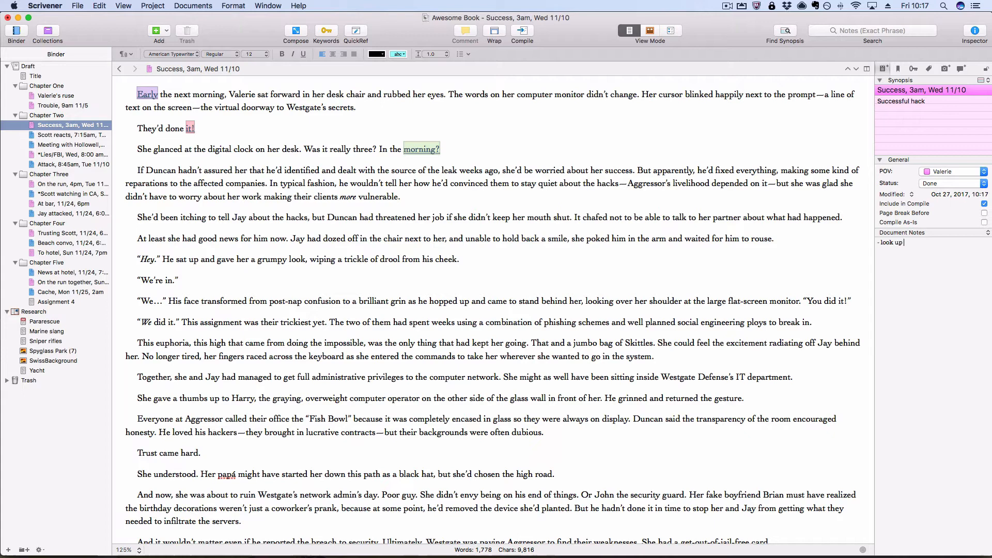
text(hacking)
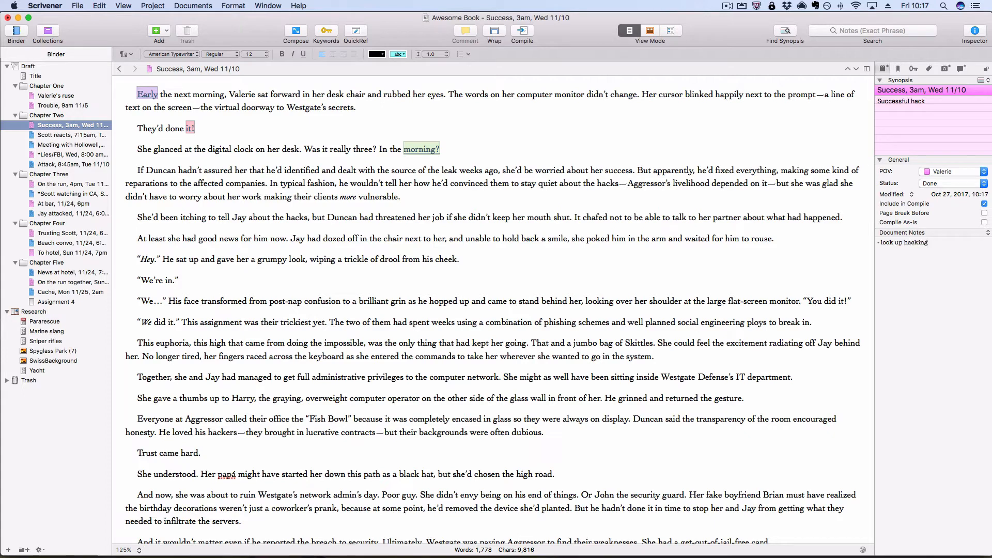
text(process)
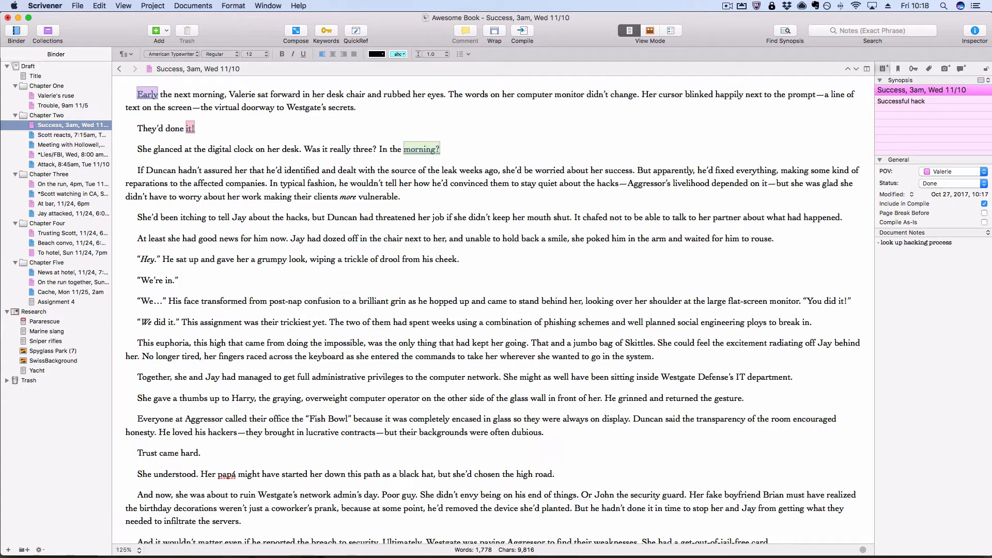
Add a second bullet asking what color glasses she had in the last book.
click(914, 248)
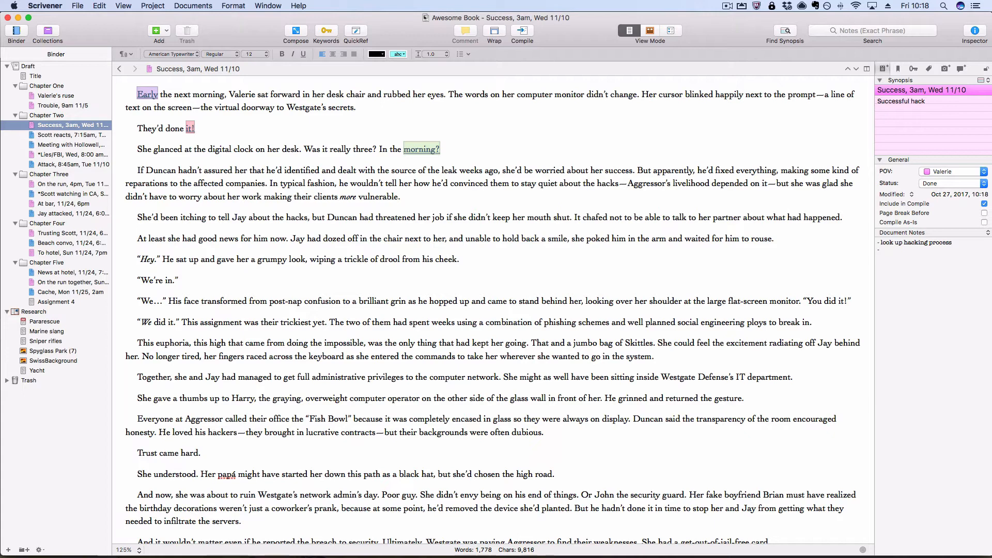
text(what color gi)
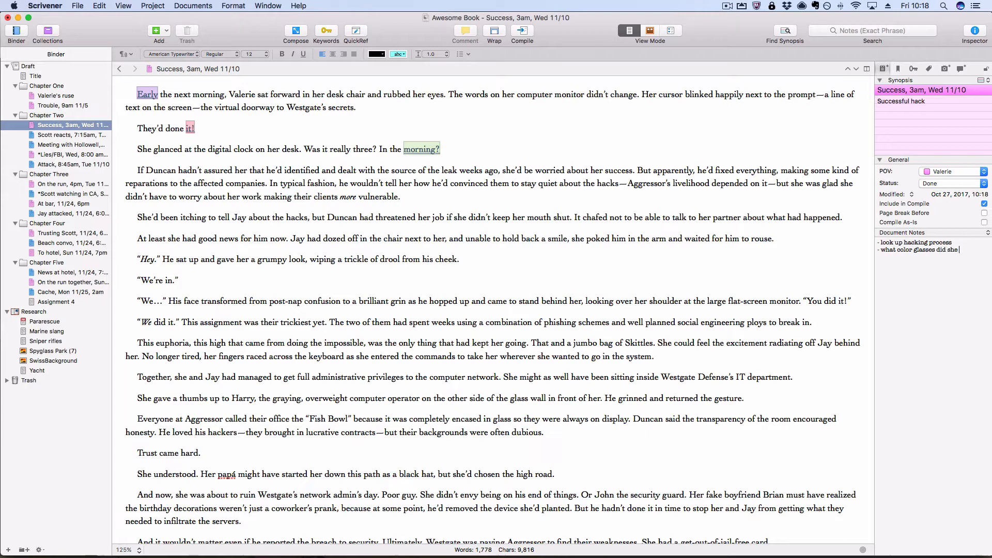
text(have in the last)
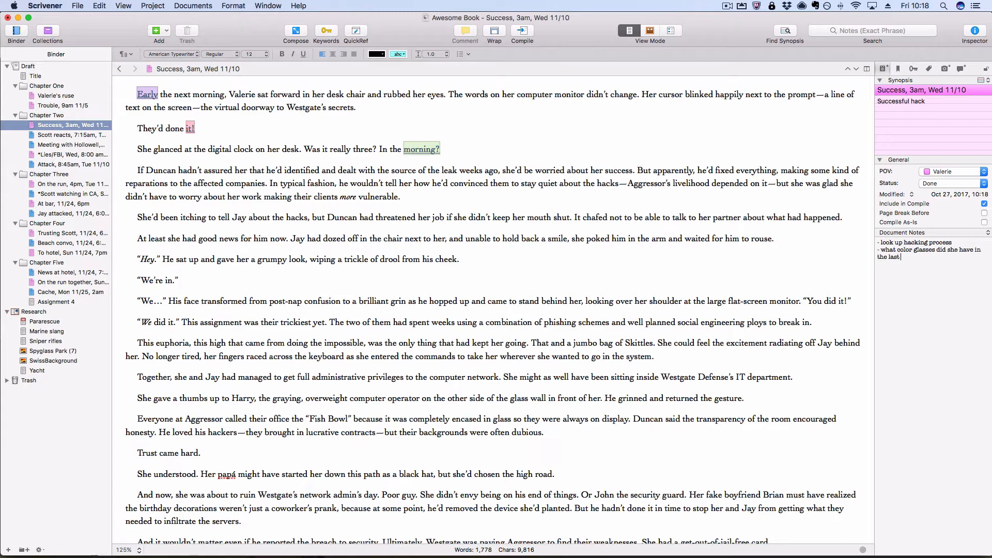
text(book?)
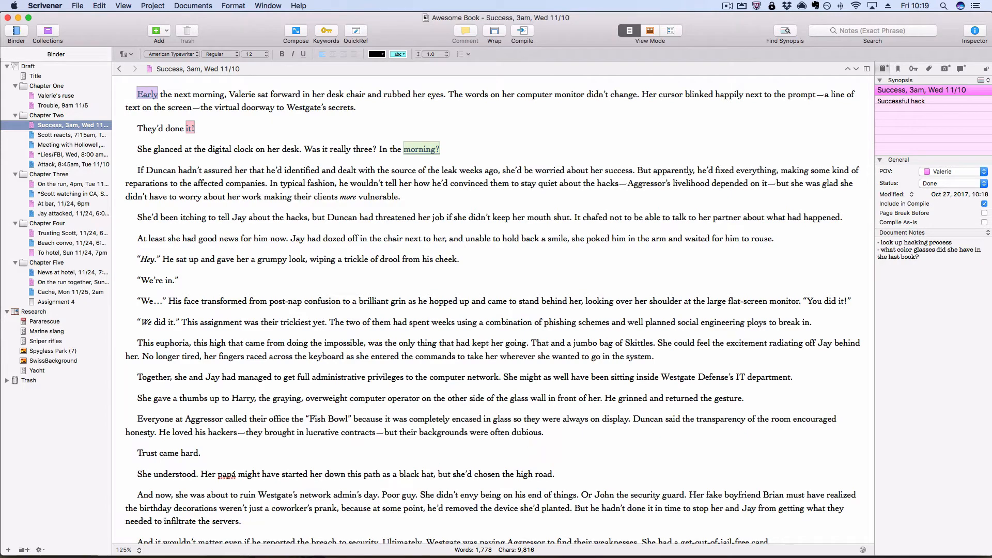
click(919, 256)
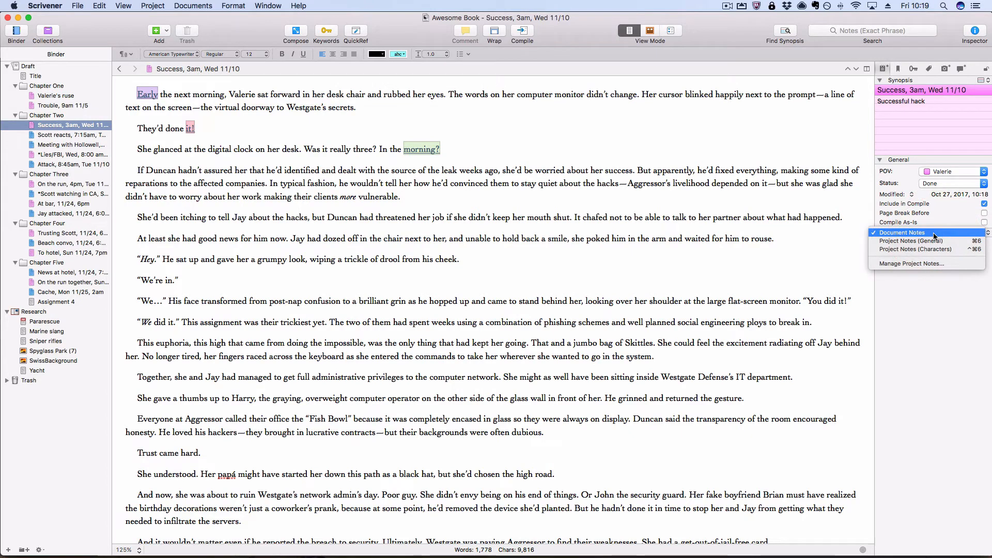
mouse_move(911, 249)
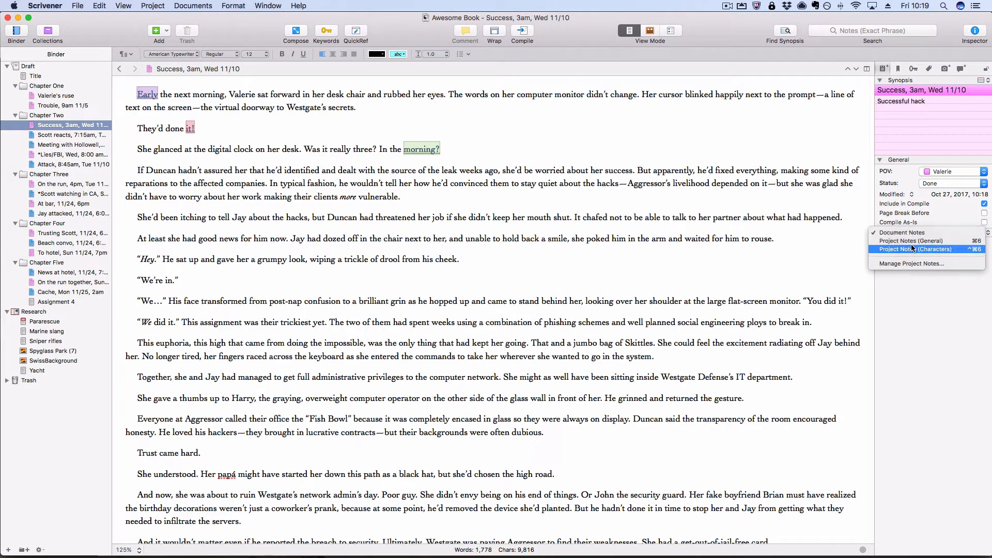
mouse_move(911, 241)
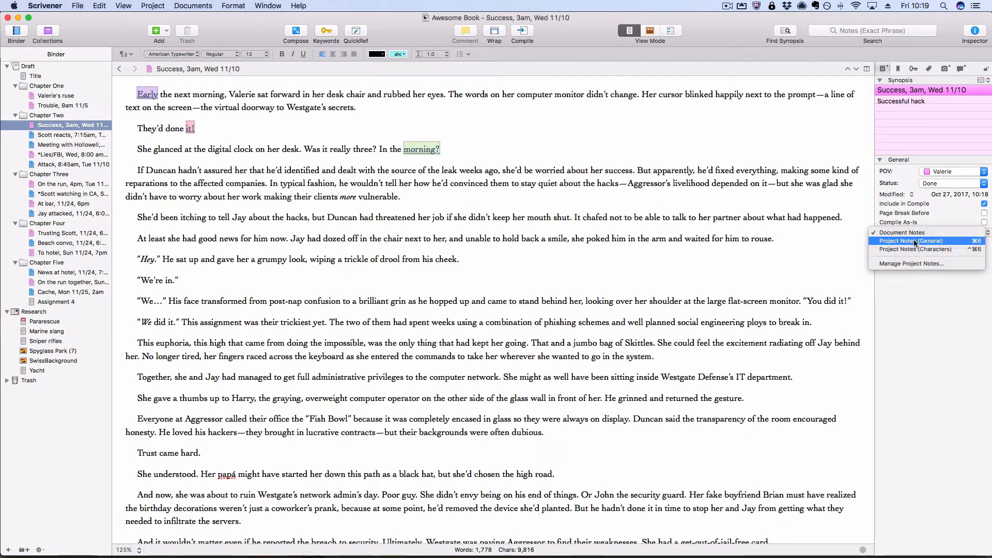
Switch the Inspector notes to Project Notes (General).
click(911, 240)
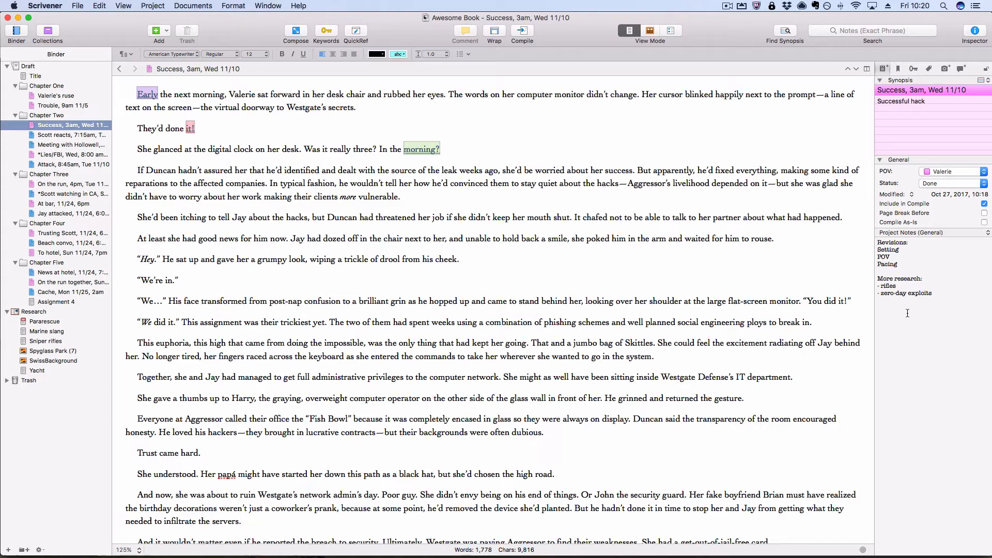
mouse_move(917, 366)
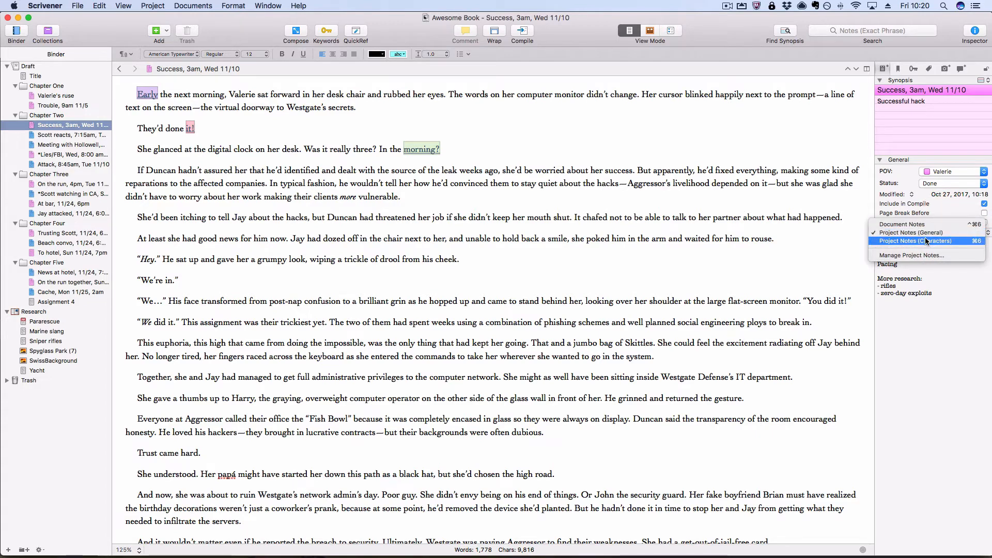
In Manage Project Notes, add a page named 'Settings' containing 'Harker Bank' and close it.
click(914, 241)
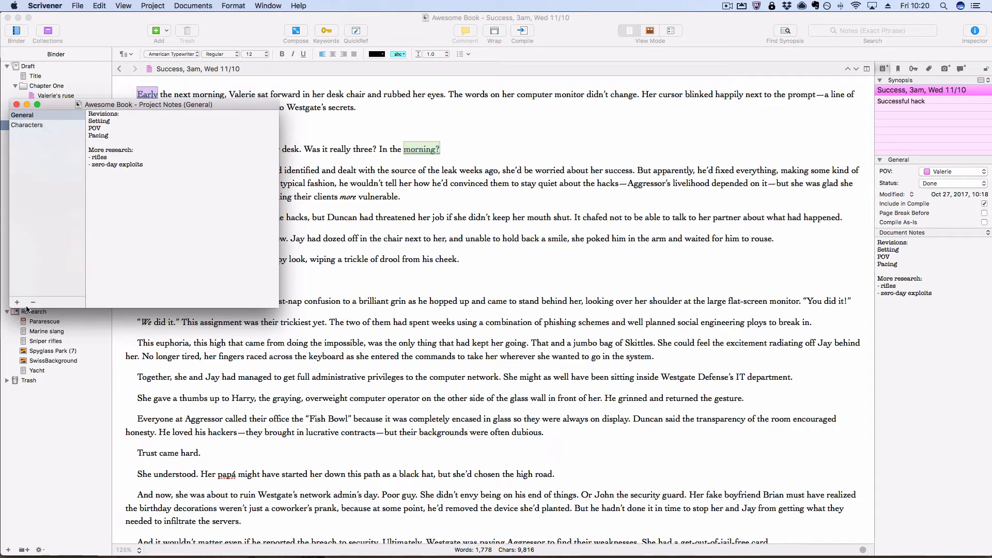
click(15, 302)
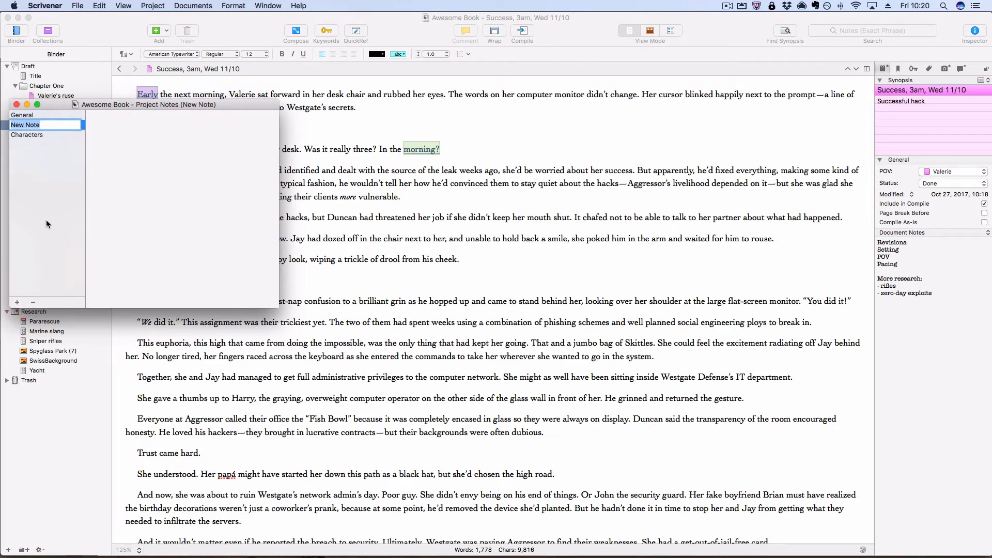
text(Settings)
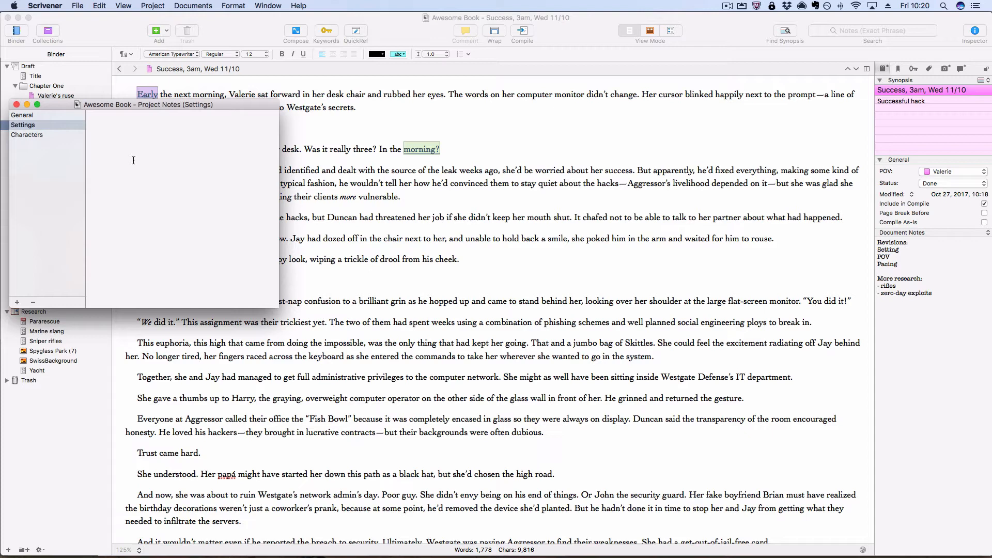
text(Harker)
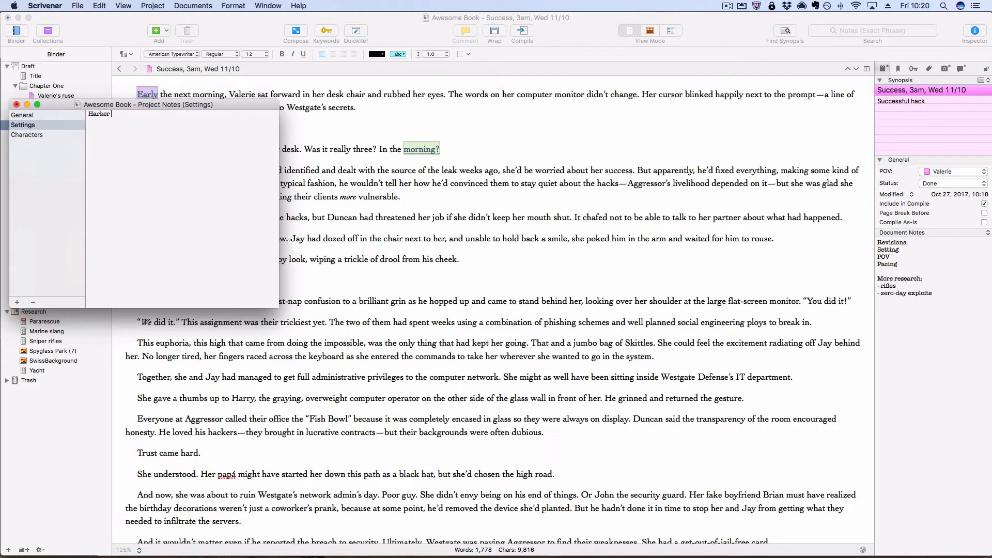
text(Bank)
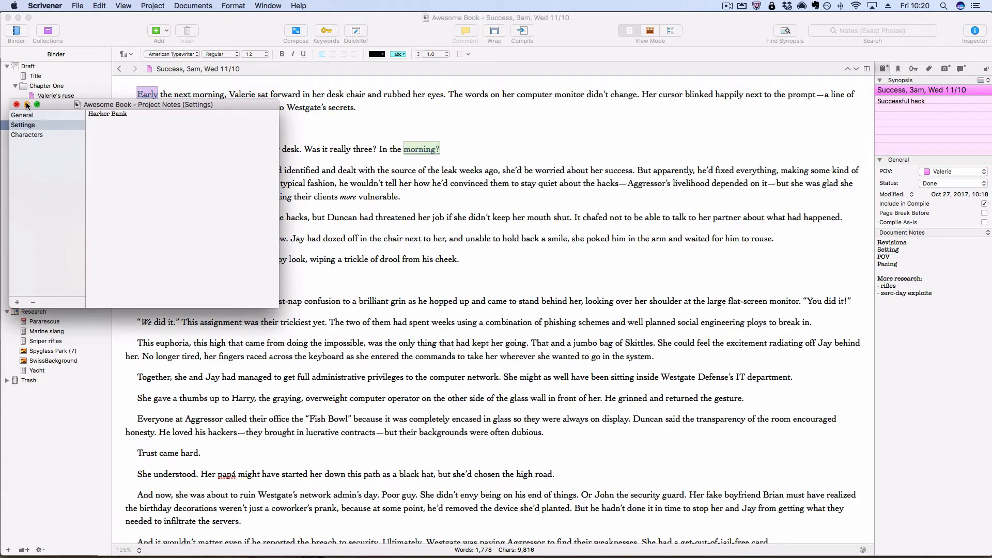
click(24, 124)
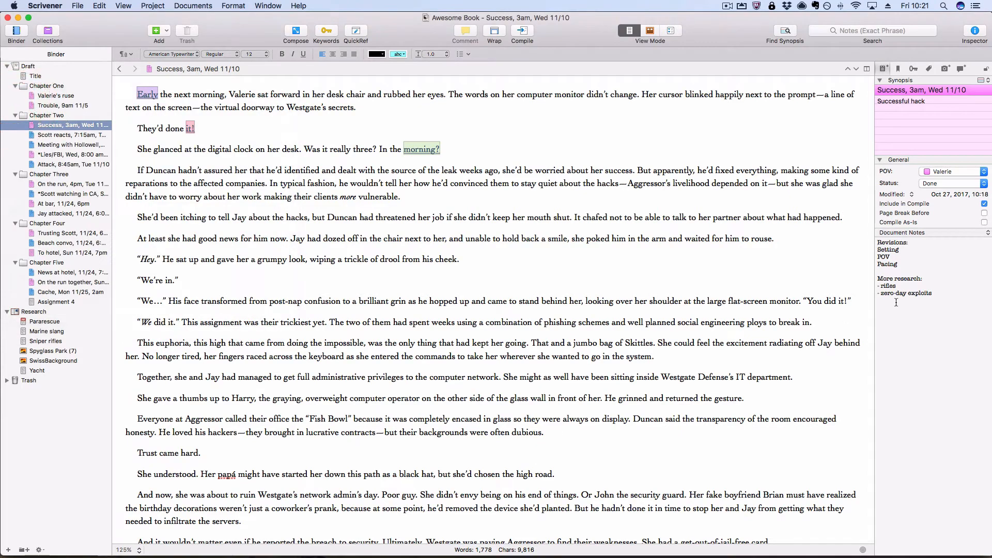
Show Project Notes (Settings) and add 'Zanana Shores resort' under Harker Bank.
click(901, 232)
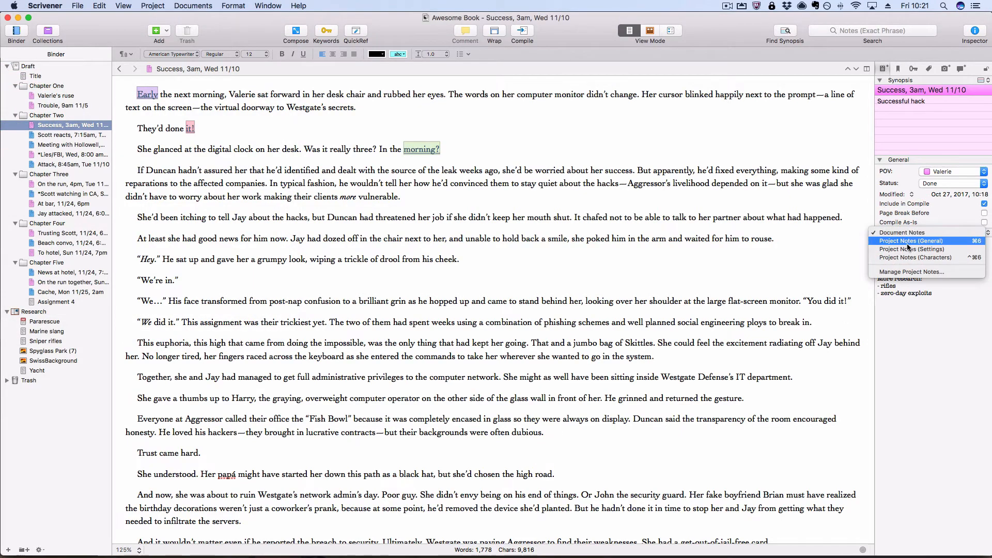
click(911, 248)
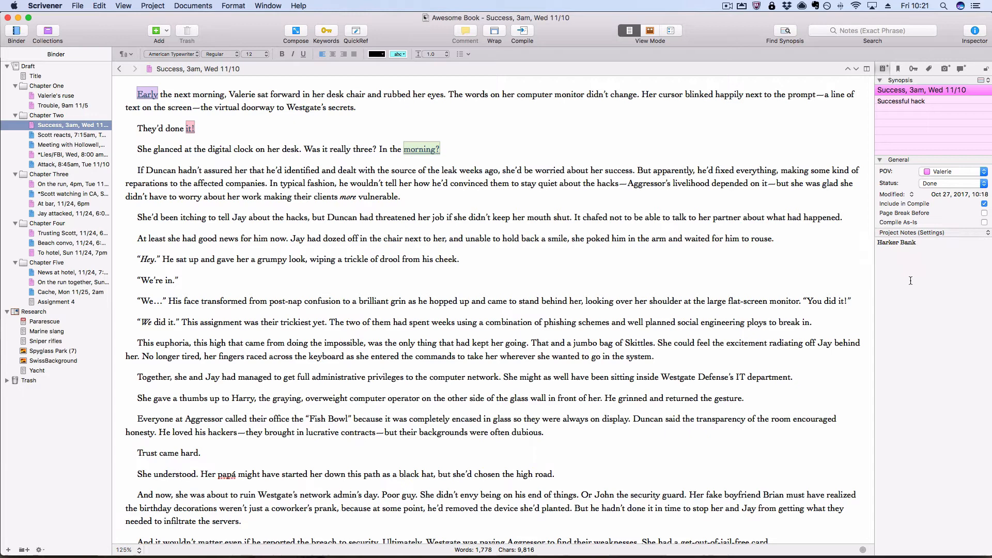
click(919, 242)
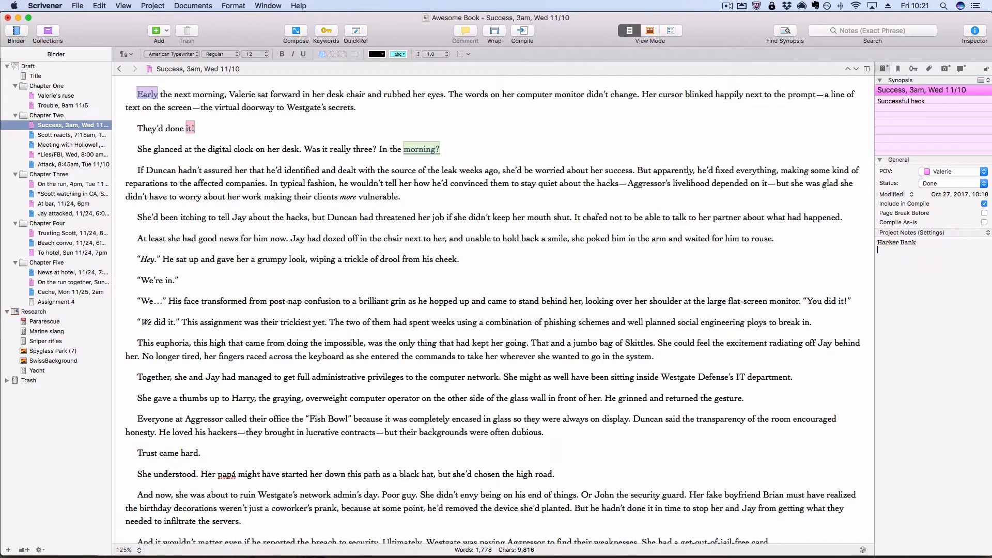
text(Zanana)
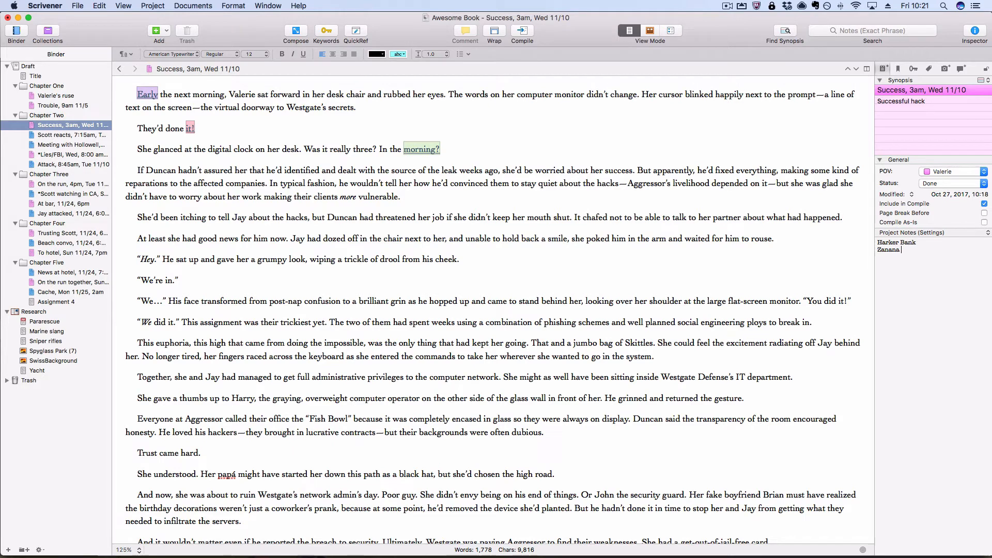
text(Shores resort)
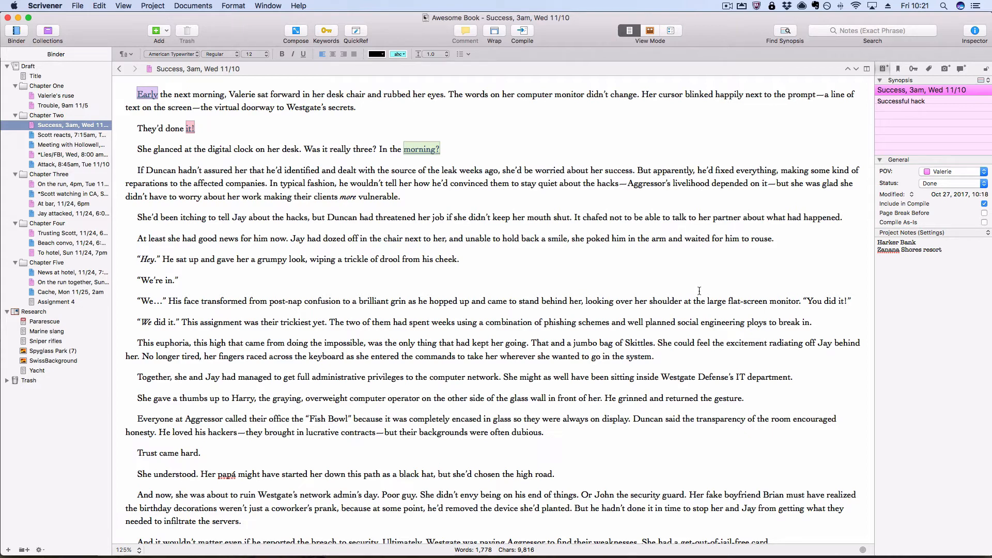
click(941, 249)
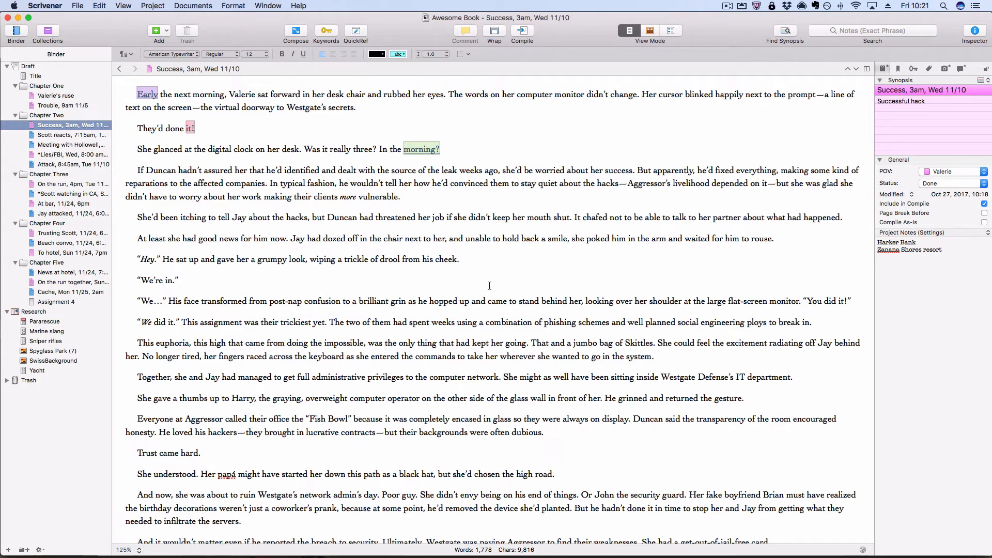
click(77, 5)
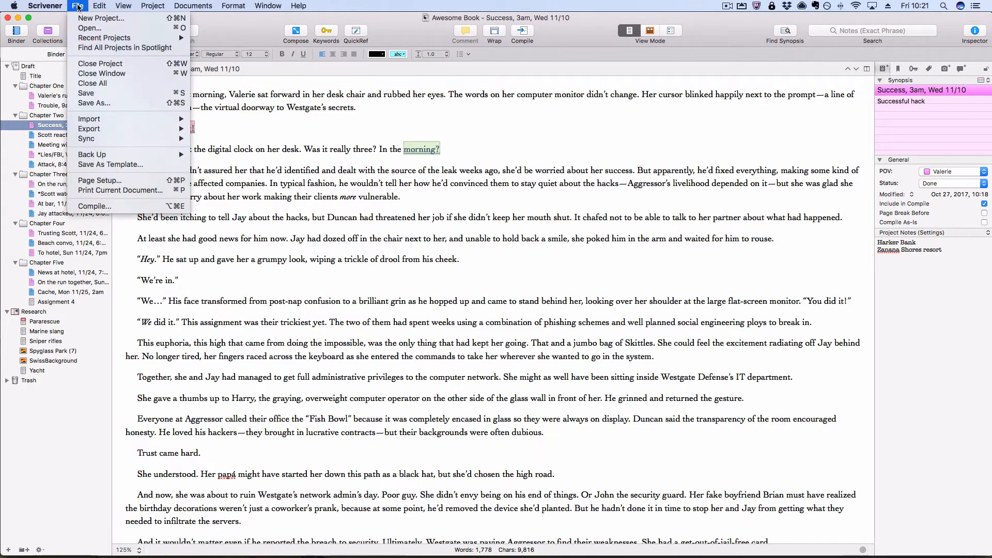
Start a Find by Formatting search targeting inline annotations.
click(100, 5)
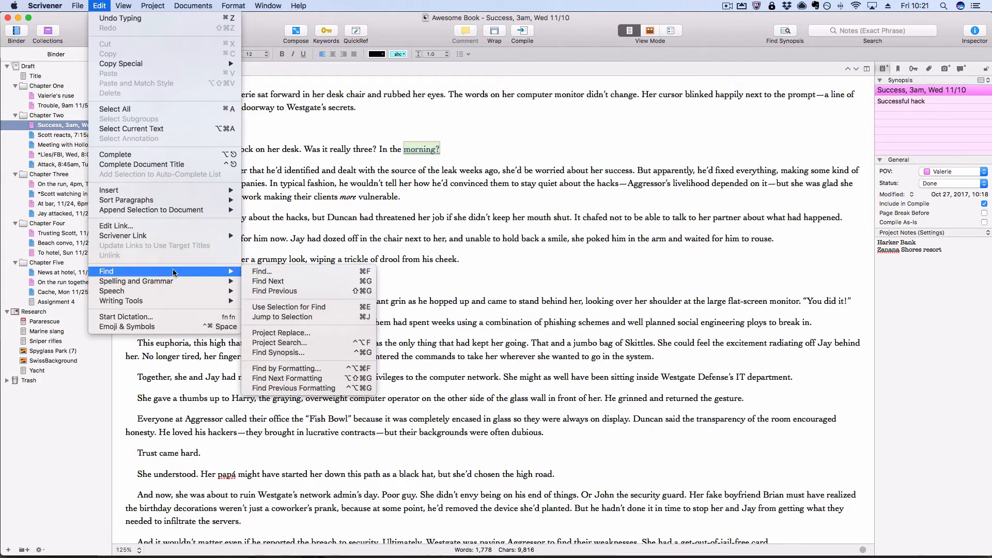
mouse_move(294, 368)
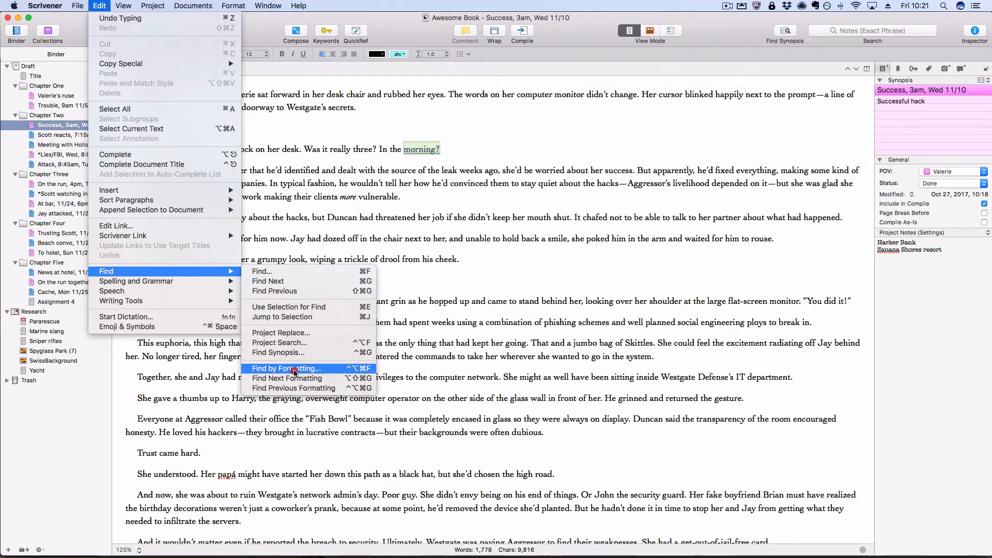
click(286, 368)
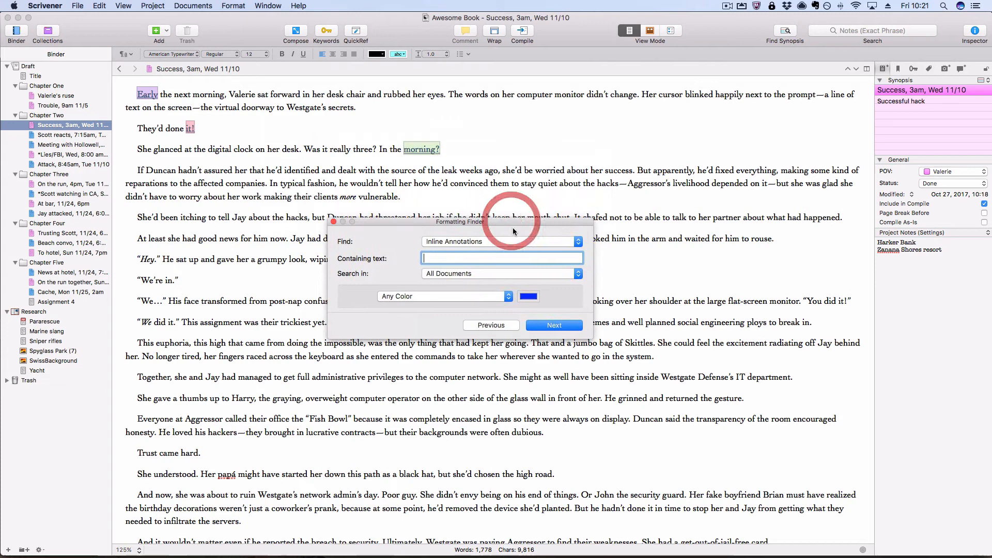
click(501, 242)
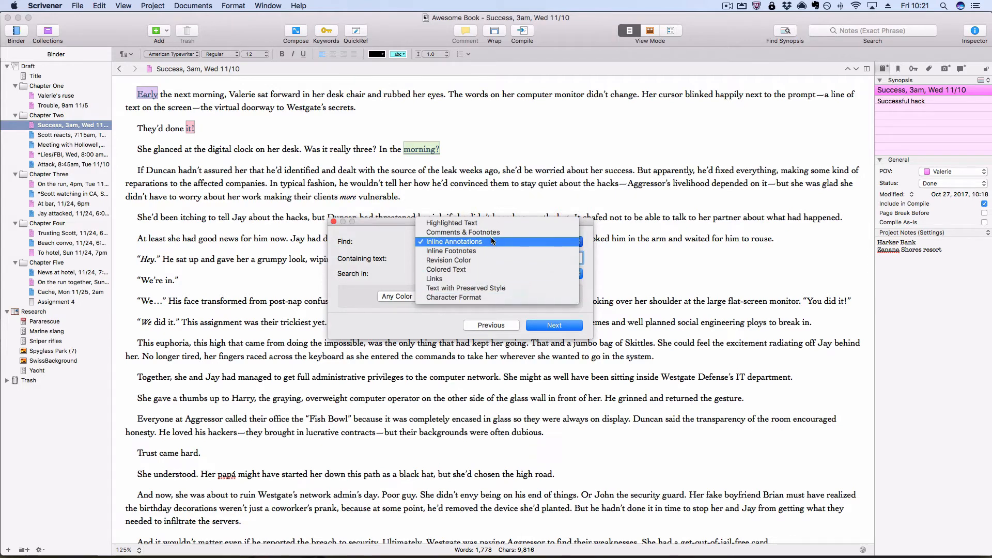
click(455, 242)
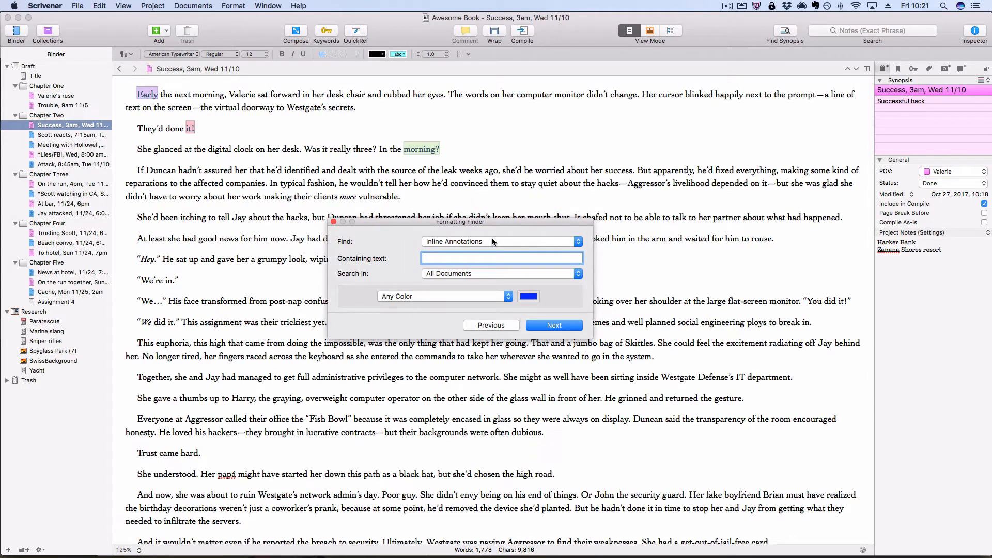
Search all documents and jump to the first annotation, 'comment in chapter 2'.
click(502, 258)
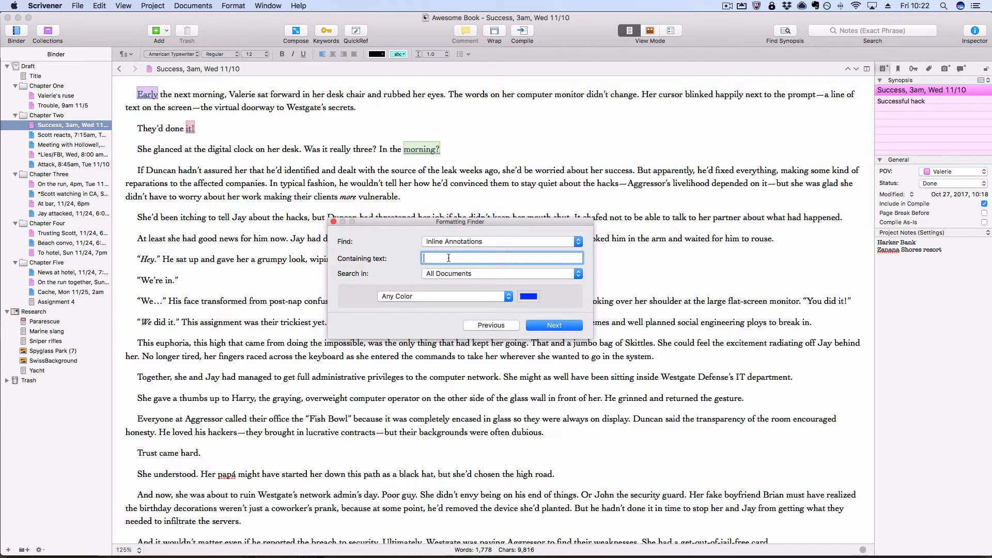
click(501, 273)
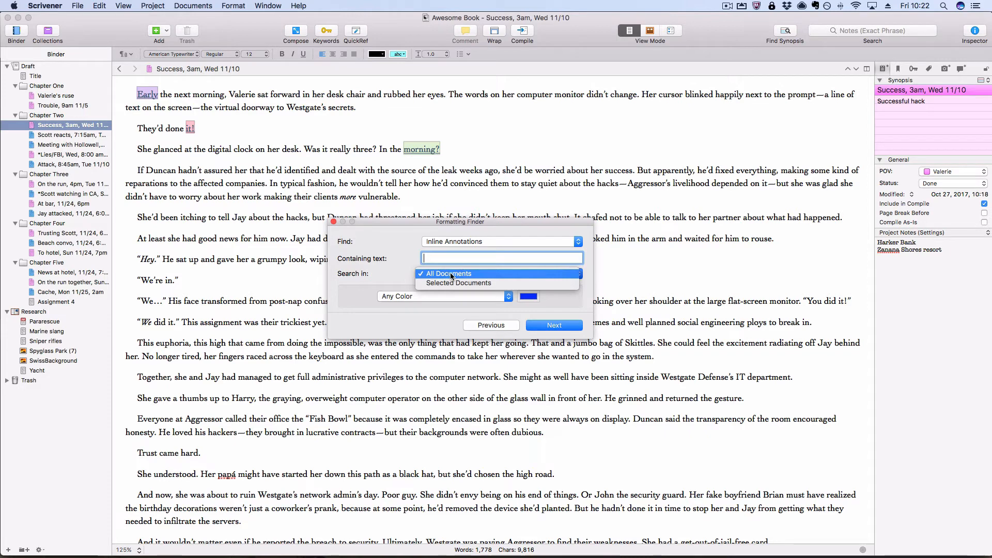
click(554, 324)
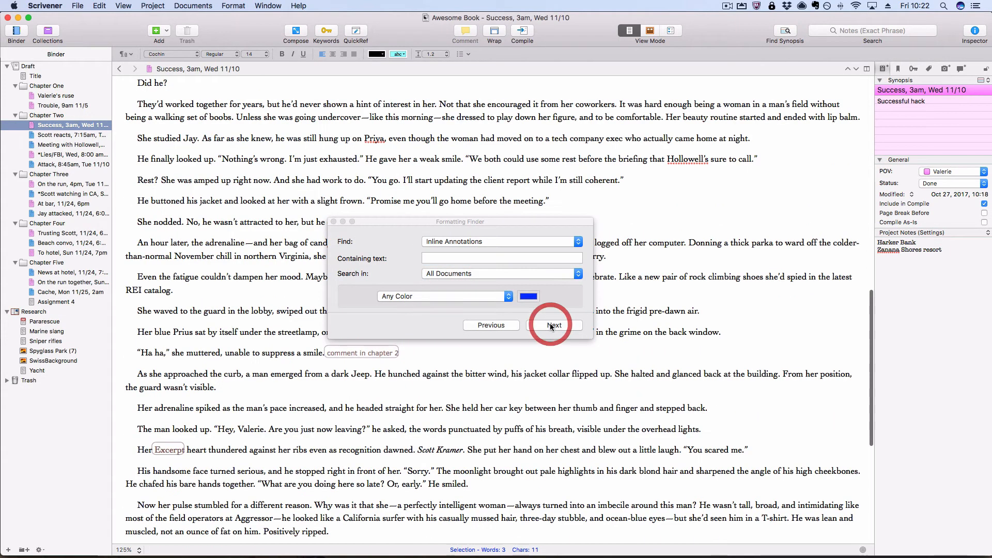
Step to the next inline annotations in the Scott reacts and Attack, 8:45am scenes.
click(553, 324)
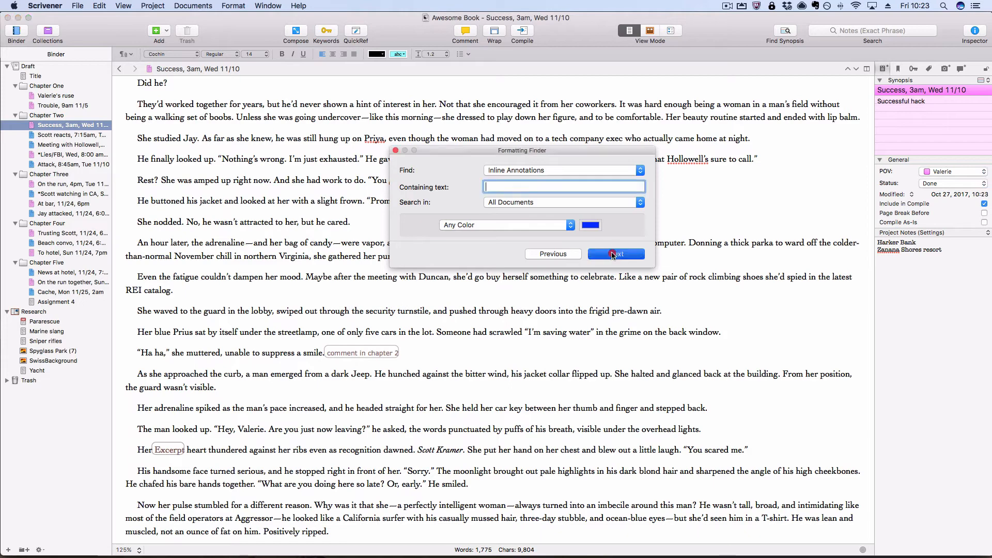
click(616, 254)
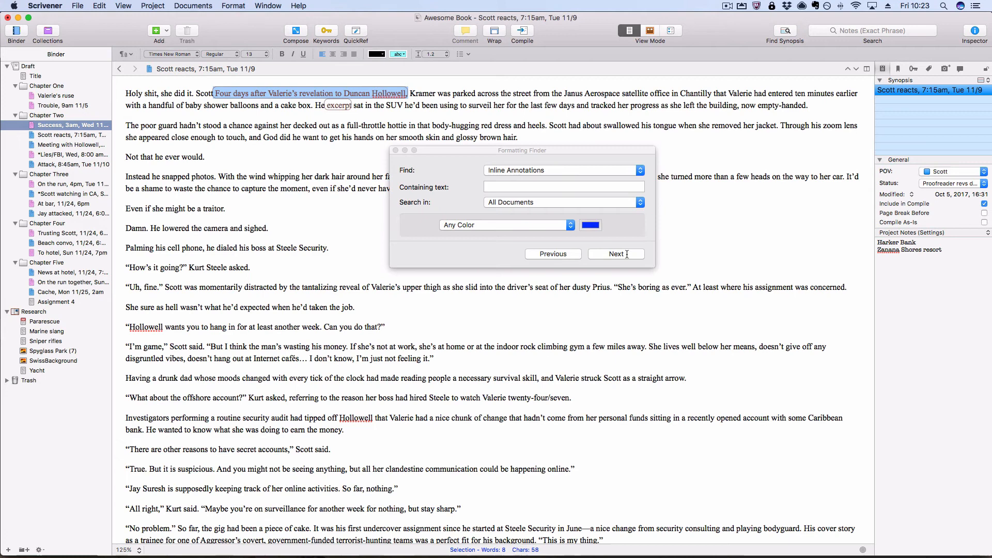
click(616, 254)
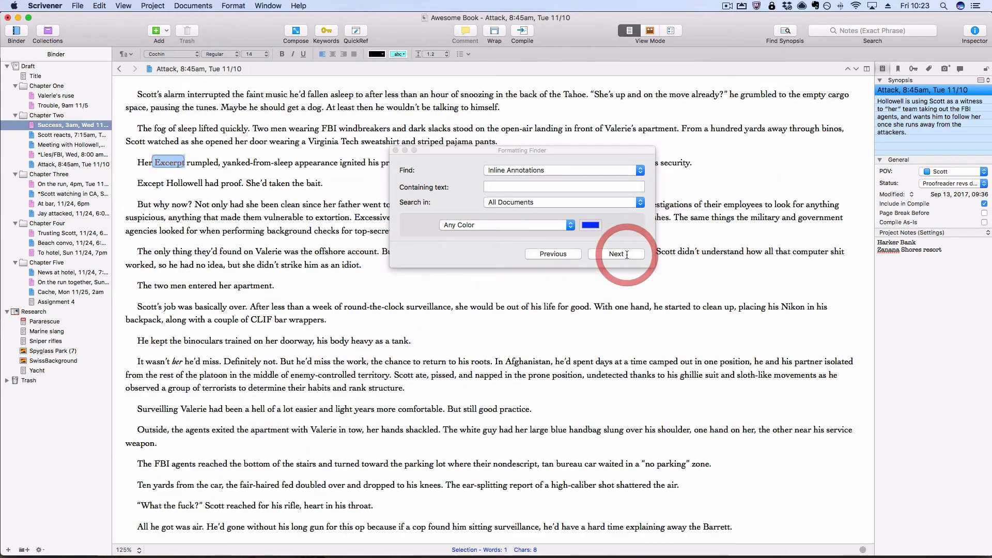
click(563, 169)
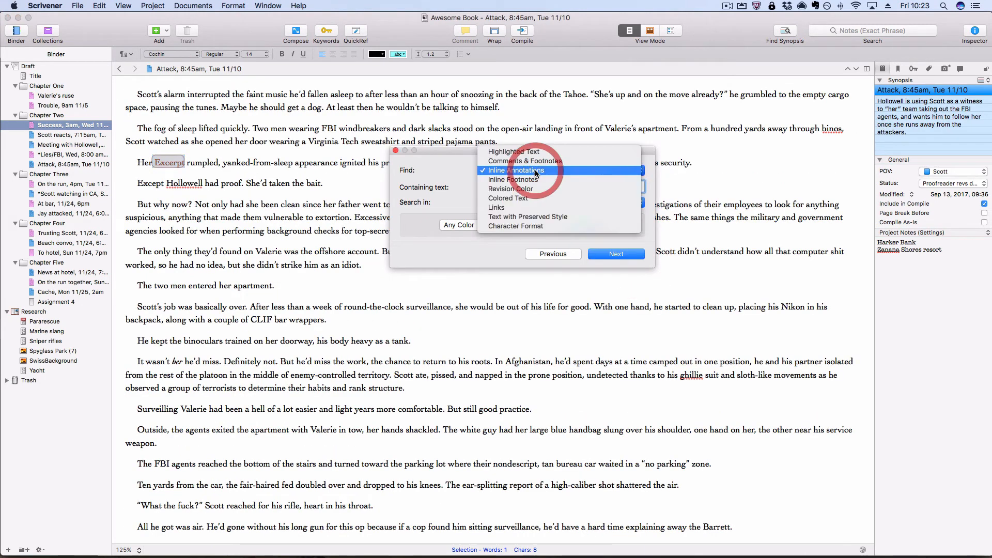
Switch to finding comments, reach the Success, 3am comments with the Inspector's comments shown, then close the finder.
click(524, 160)
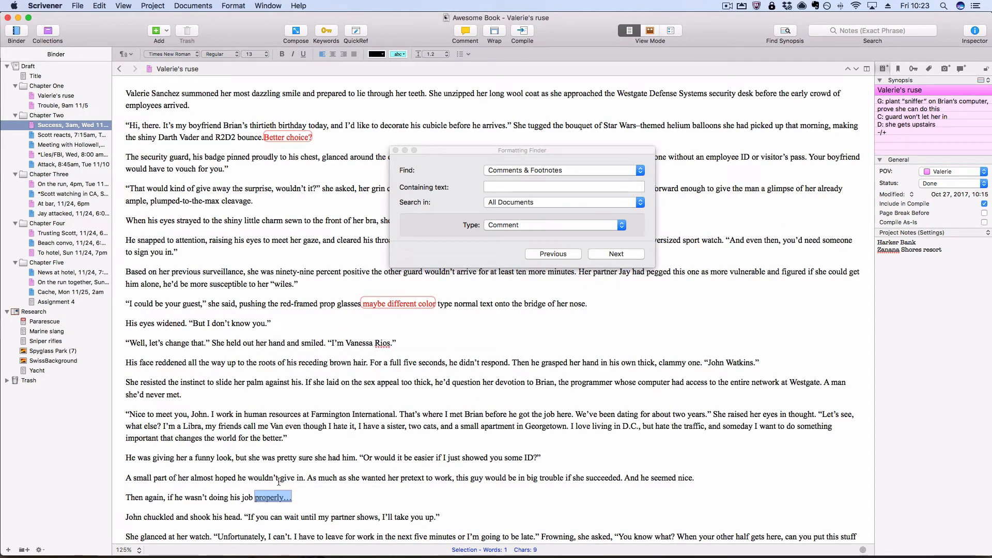
mouse_move(728, 232)
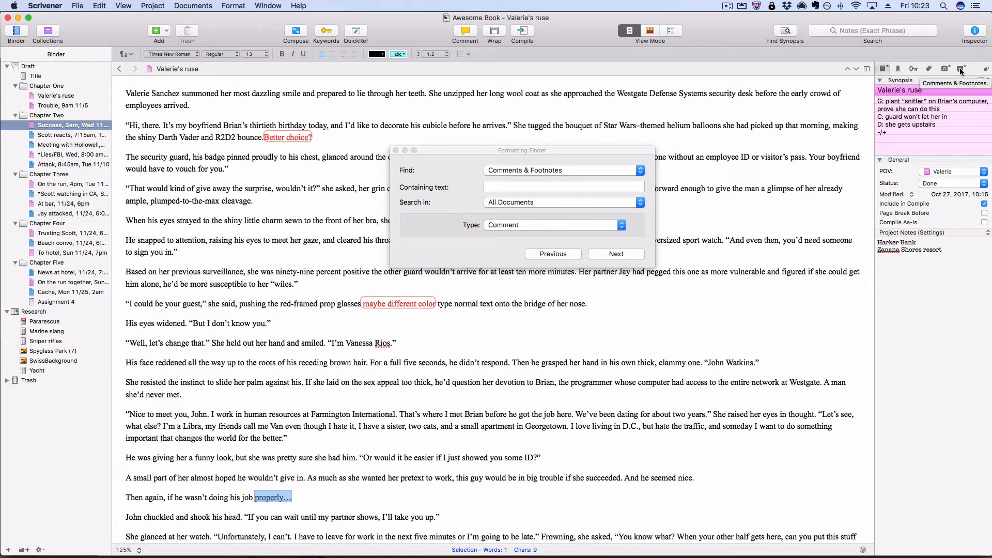
click(960, 69)
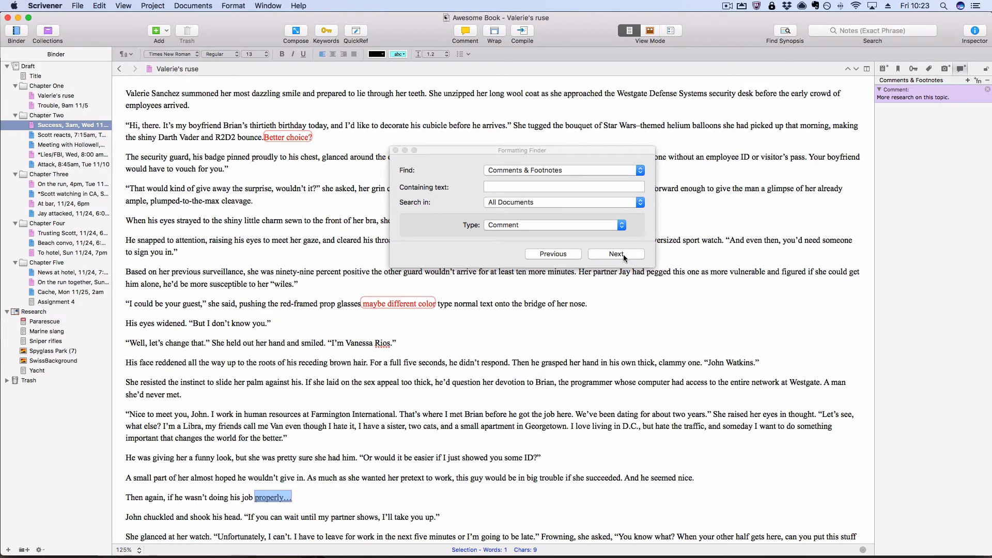
click(616, 254)
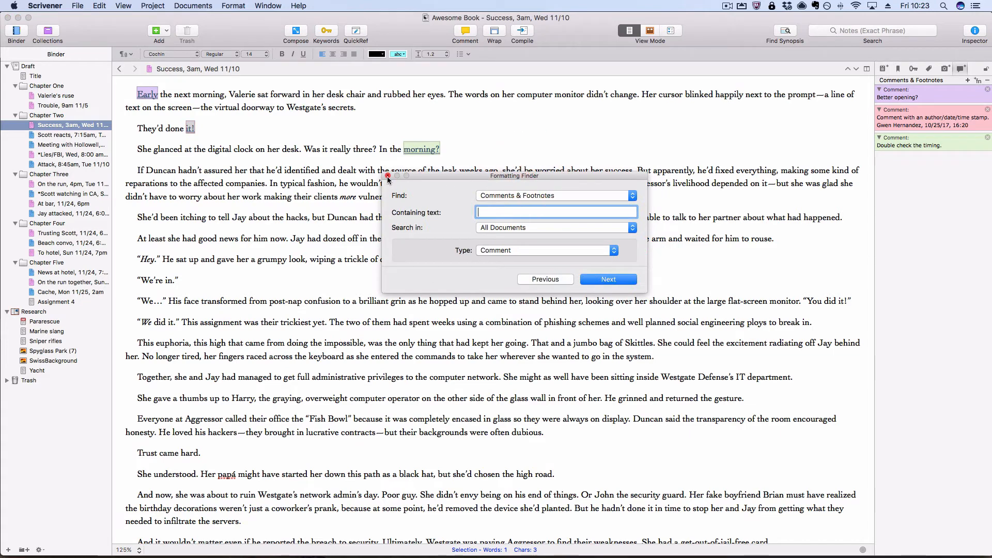
click(389, 176)
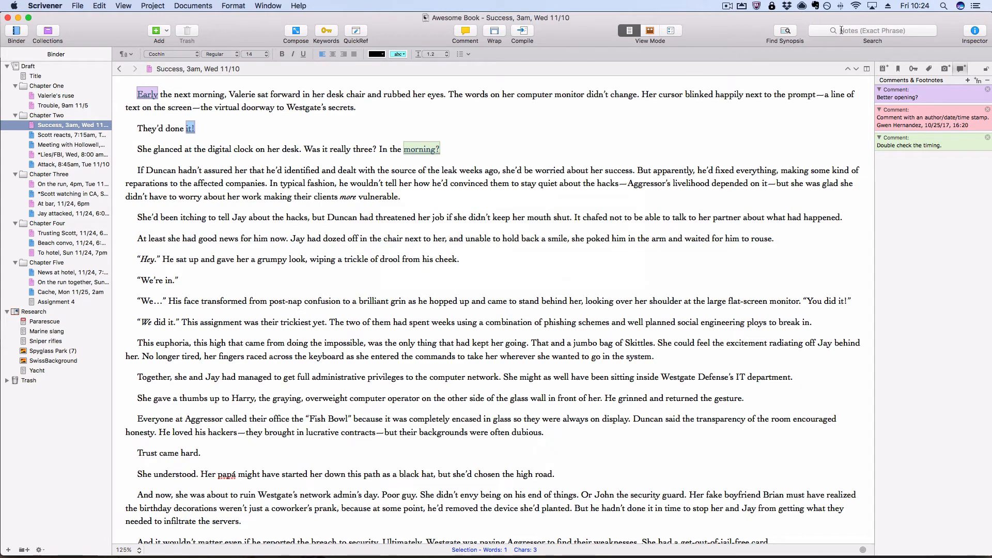
click(872, 30)
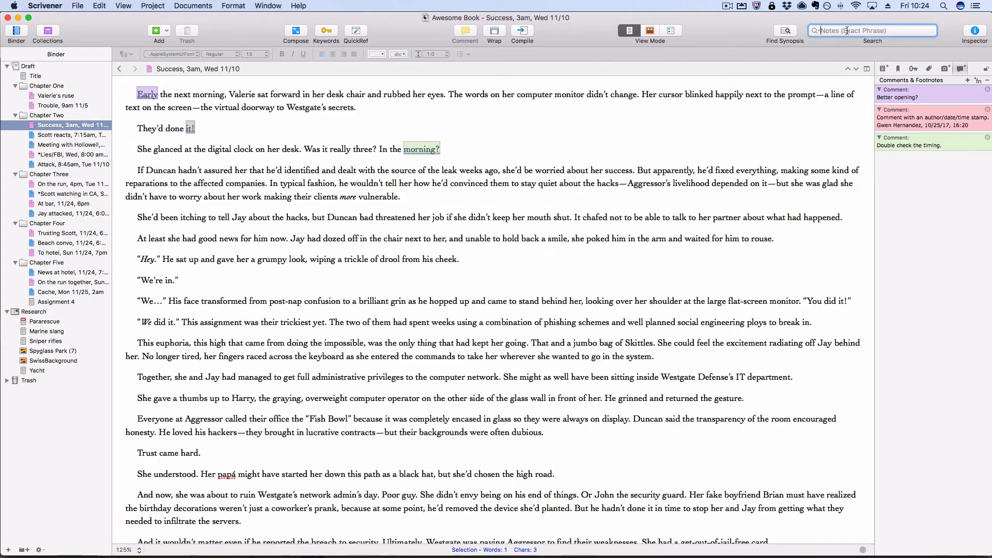
click(816, 30)
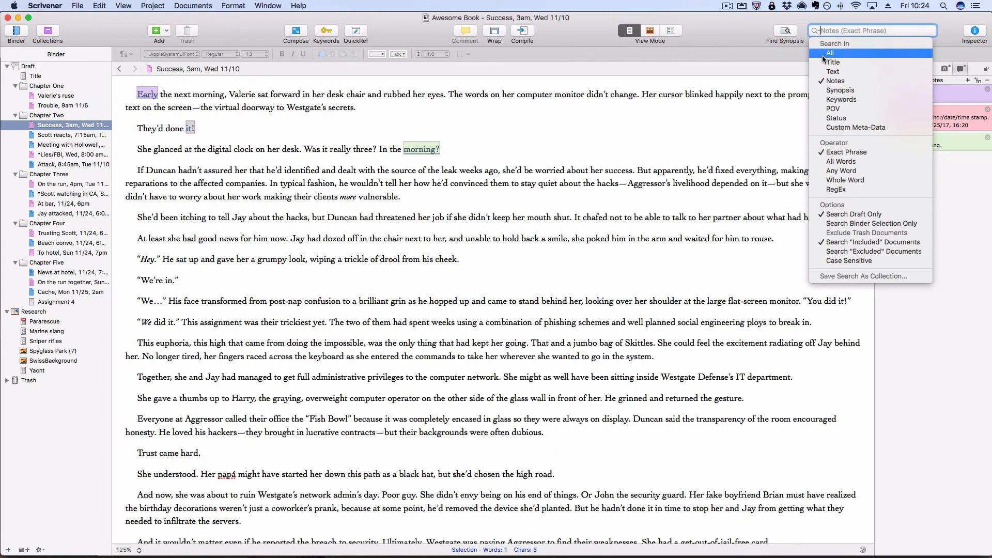
click(828, 54)
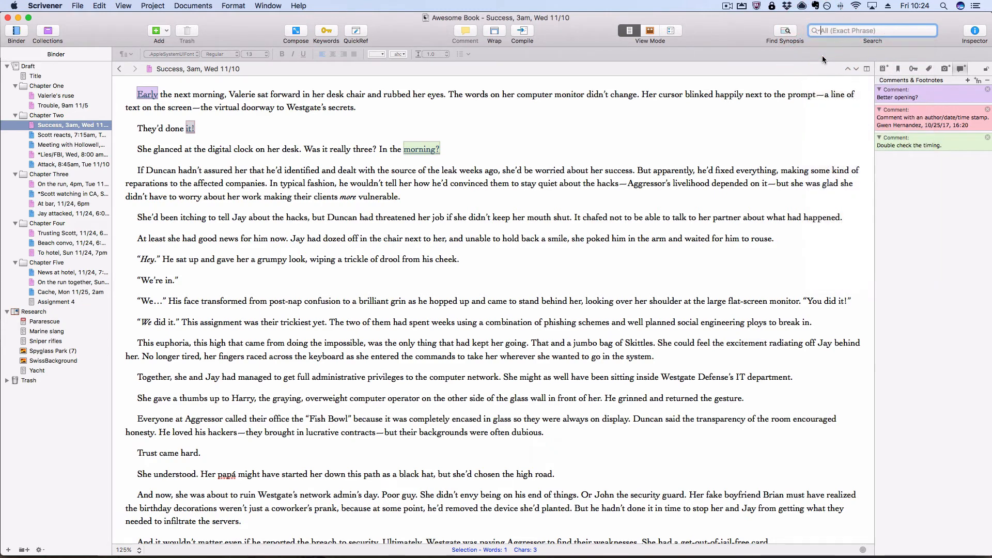
click(814, 31)
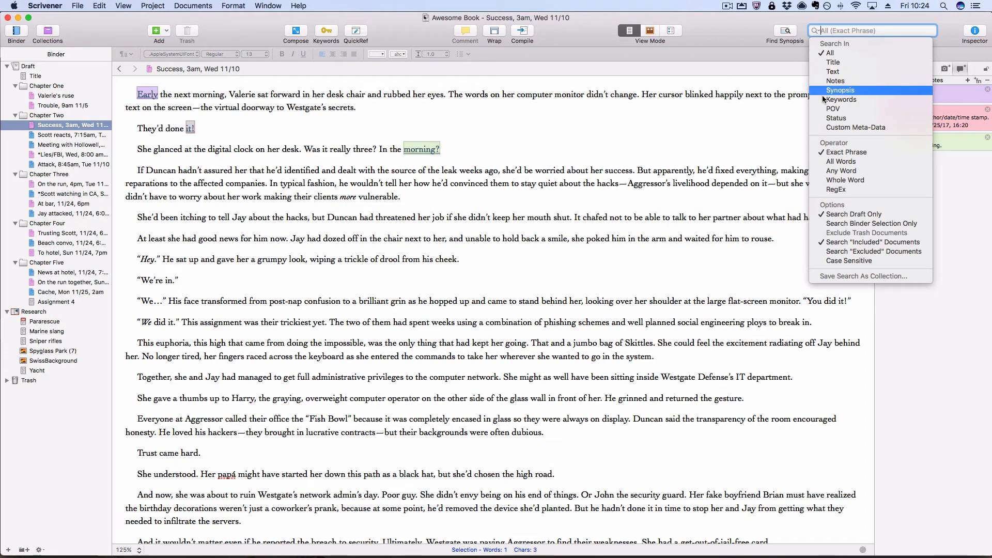
mouse_move(831, 71)
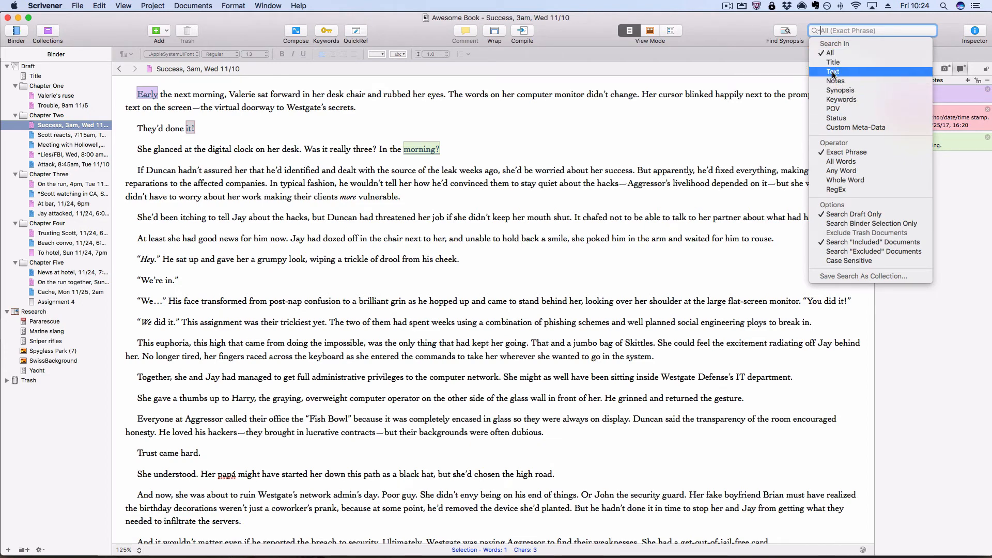
mouse_move(835, 80)
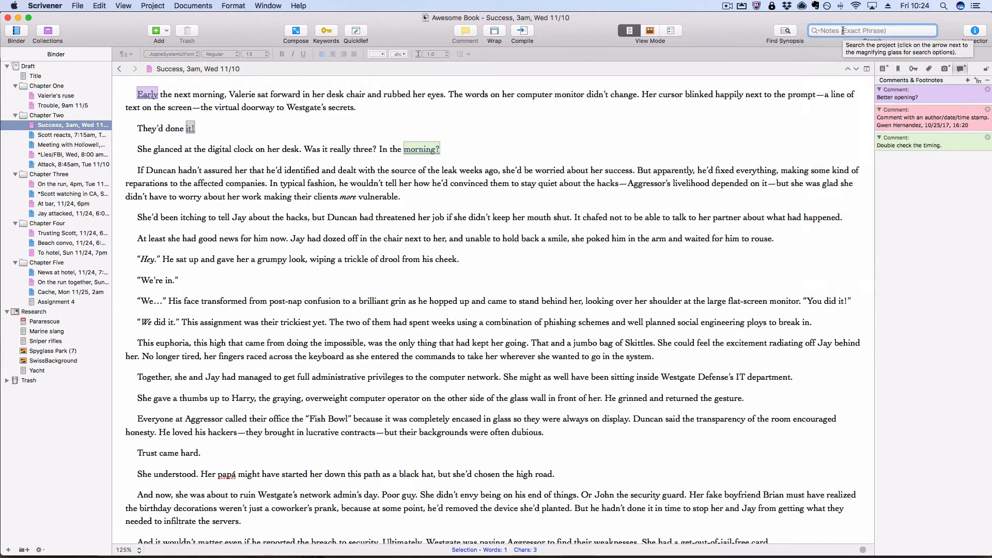
text(hack)
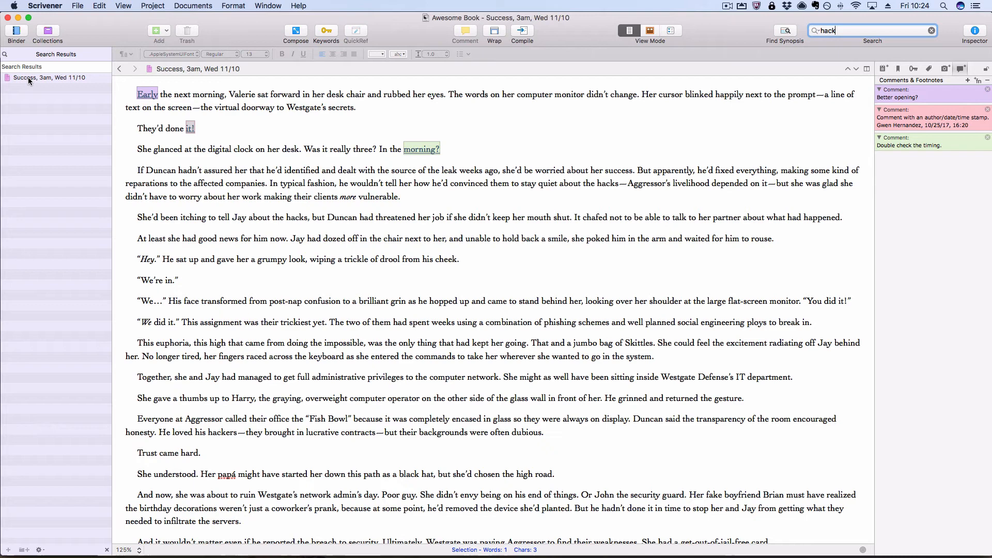
mouse_move(29, 81)
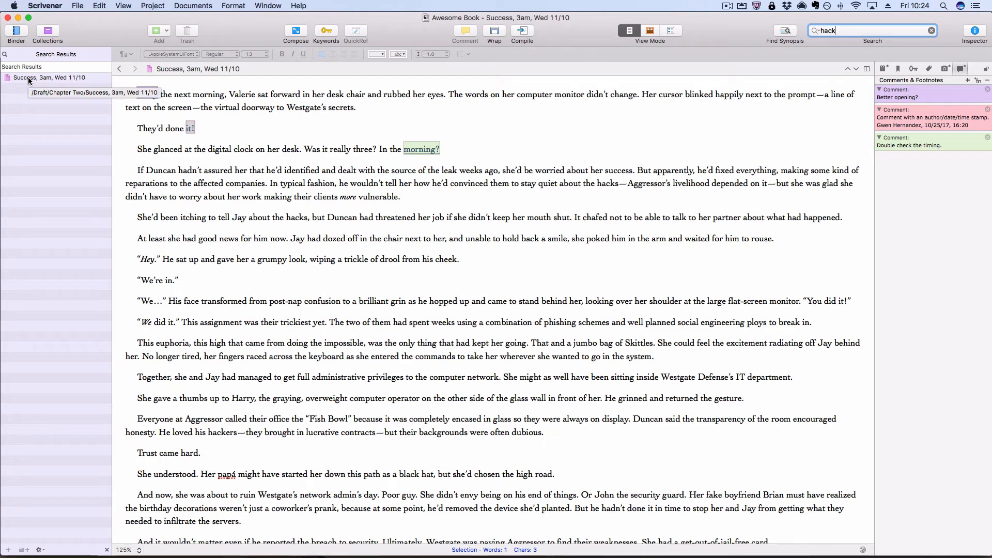
Open the Success, 3am result for 'hack' and show its document notes.
click(29, 79)
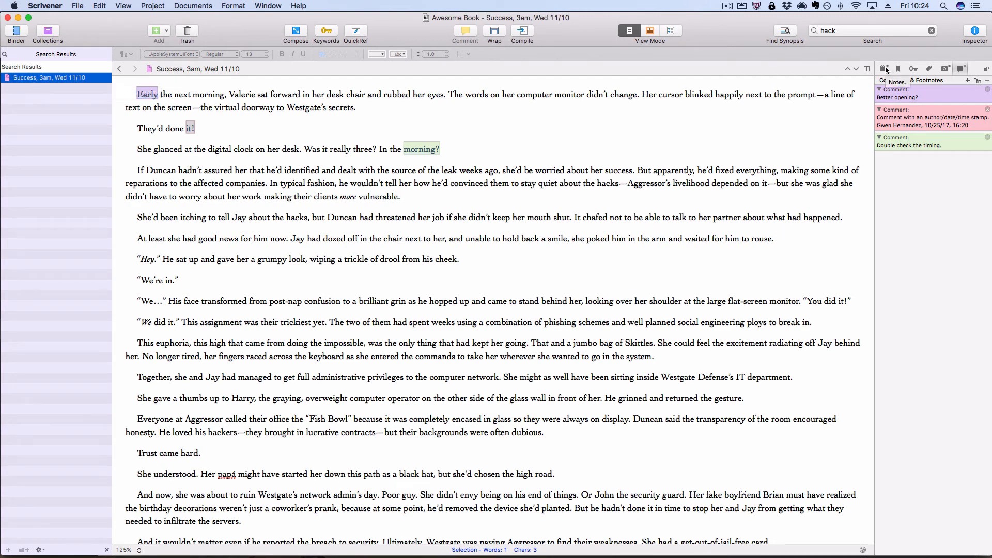
click(882, 68)
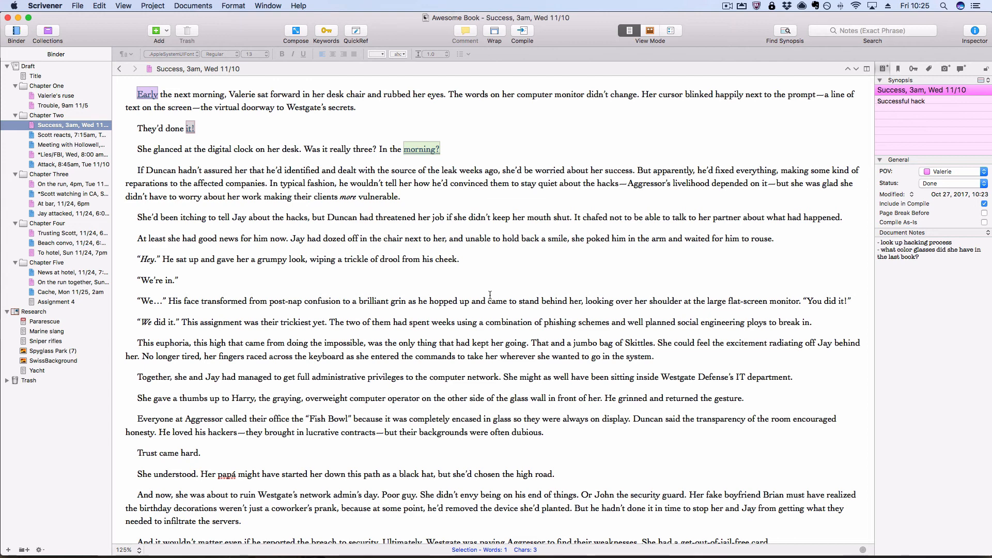
mouse_move(535, 308)
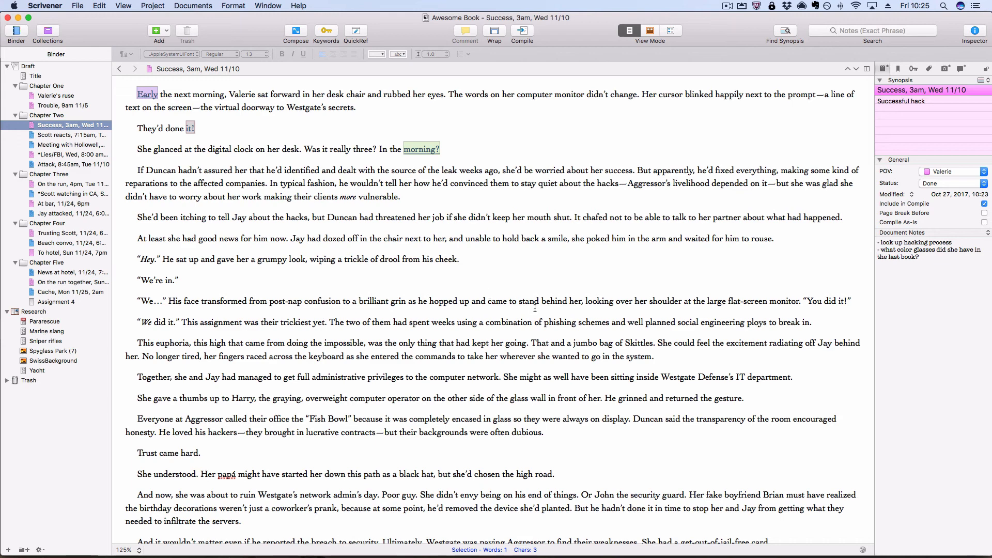
Bring up the menu choosing between document notes and project notes.
click(987, 232)
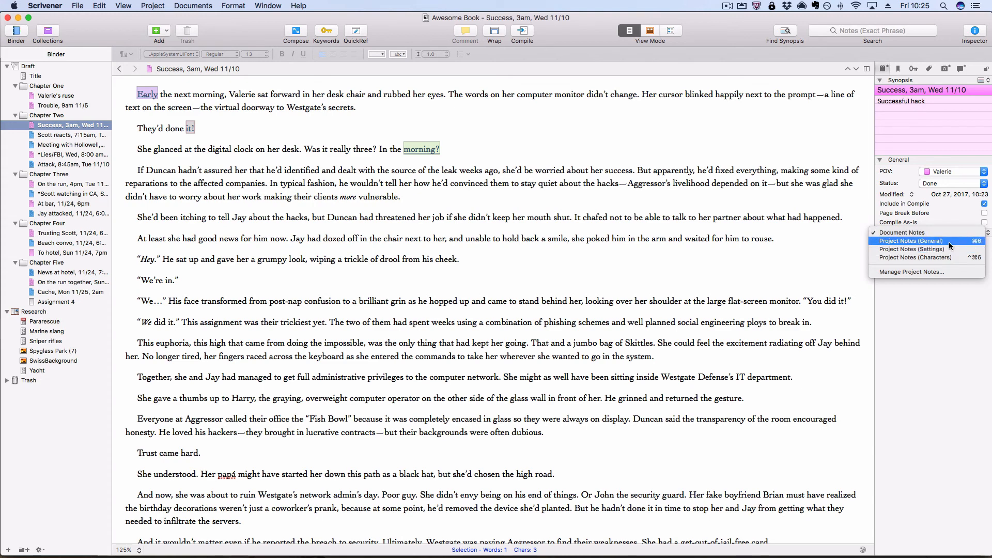
Show the general project notes and bring up the Find panel ready for a search term.
click(911, 241)
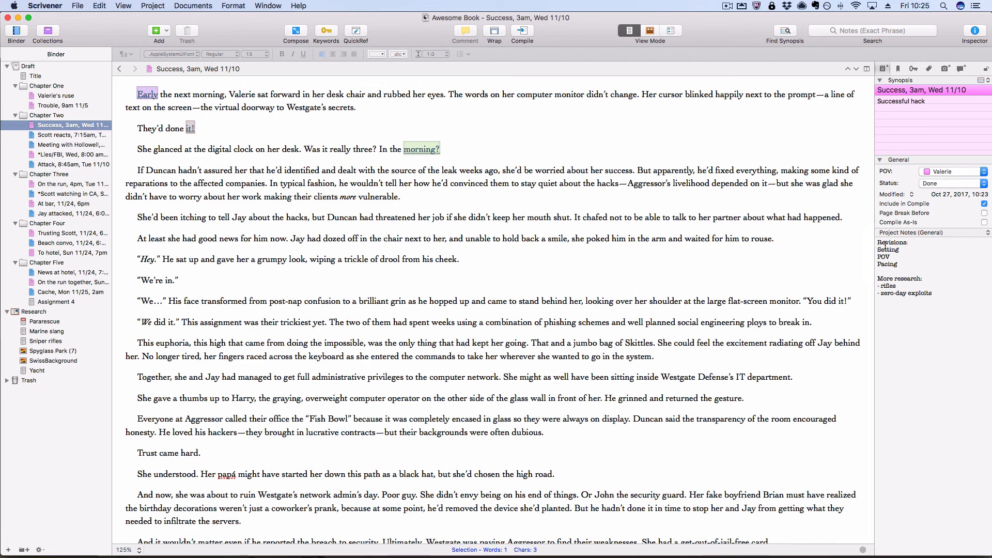
mouse_move(938, 350)
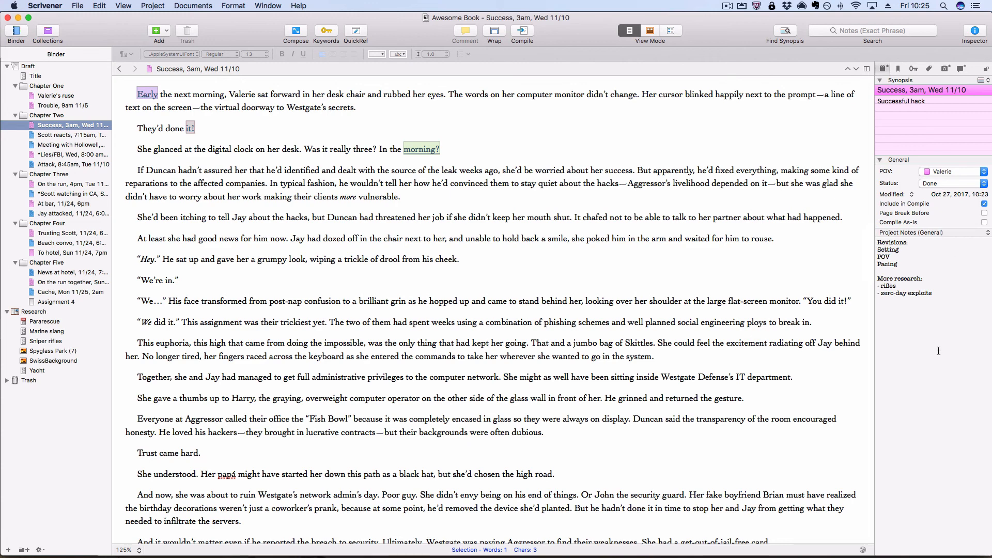
mouse_move(921, 249)
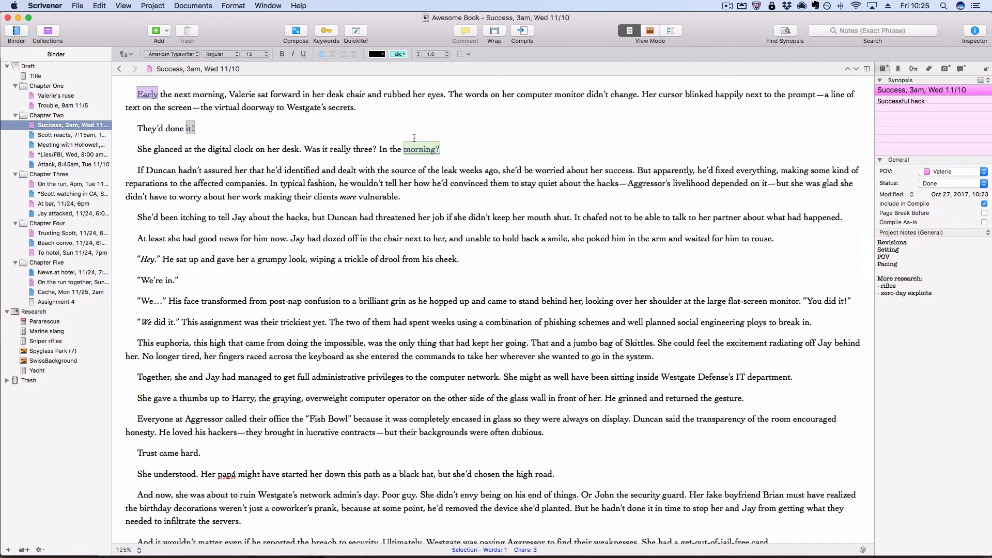
click(106, 5)
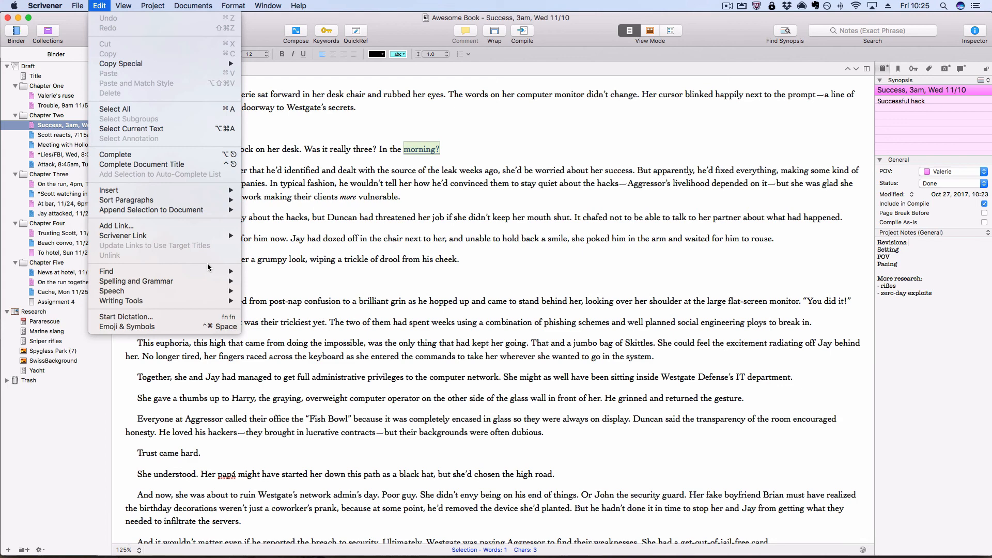
click(105, 271)
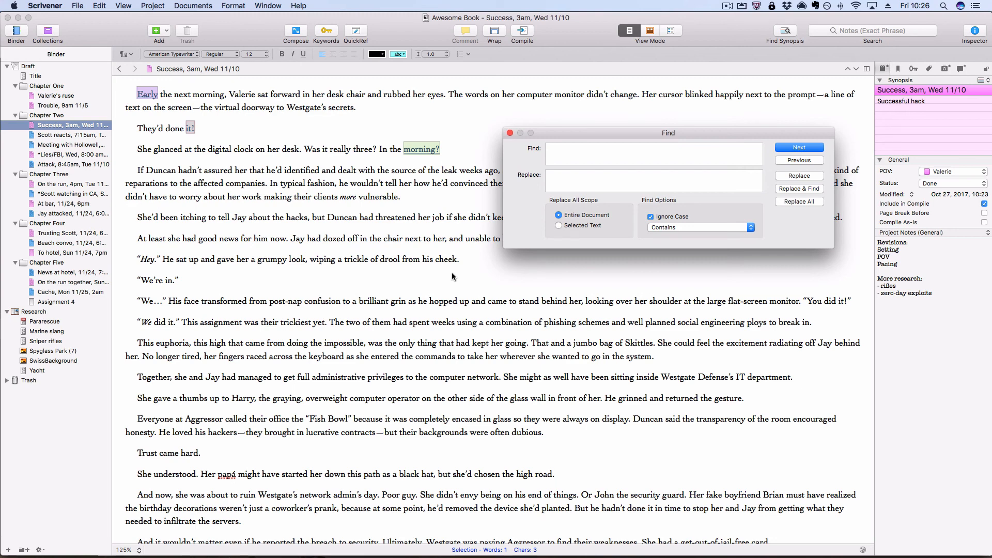
click(653, 153)
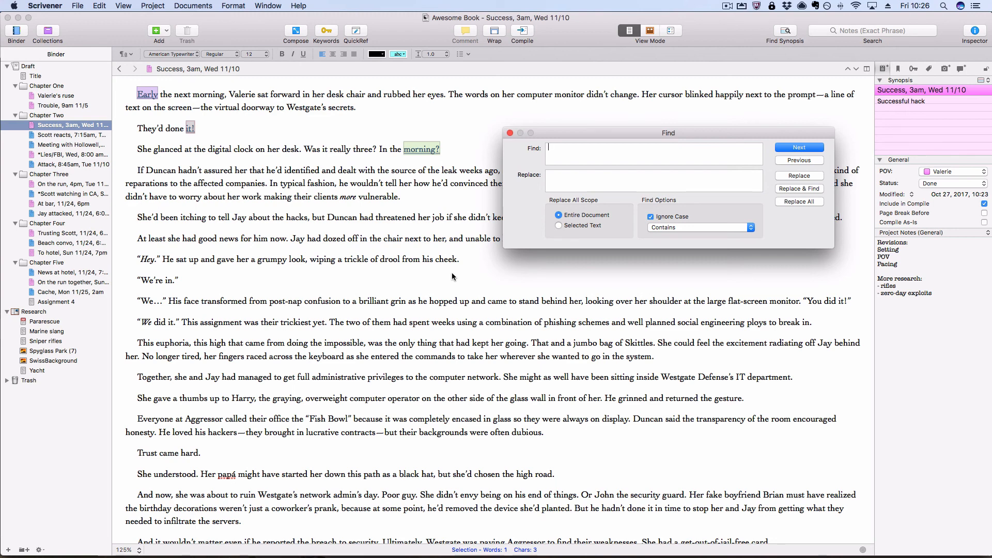
Find 'rifle', locating 'rifles' in the project notes, then close the Find window.
text(rifle)
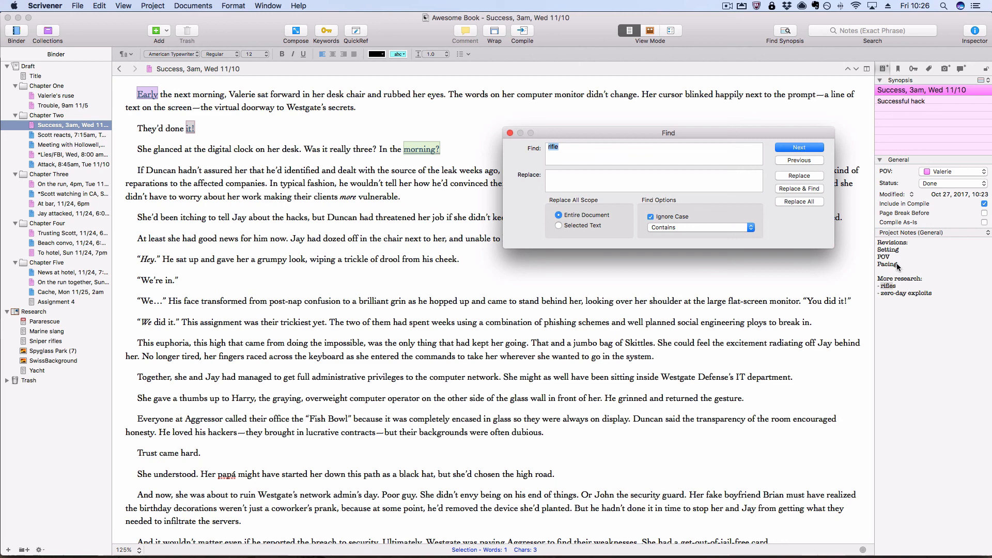
mouse_move(892, 254)
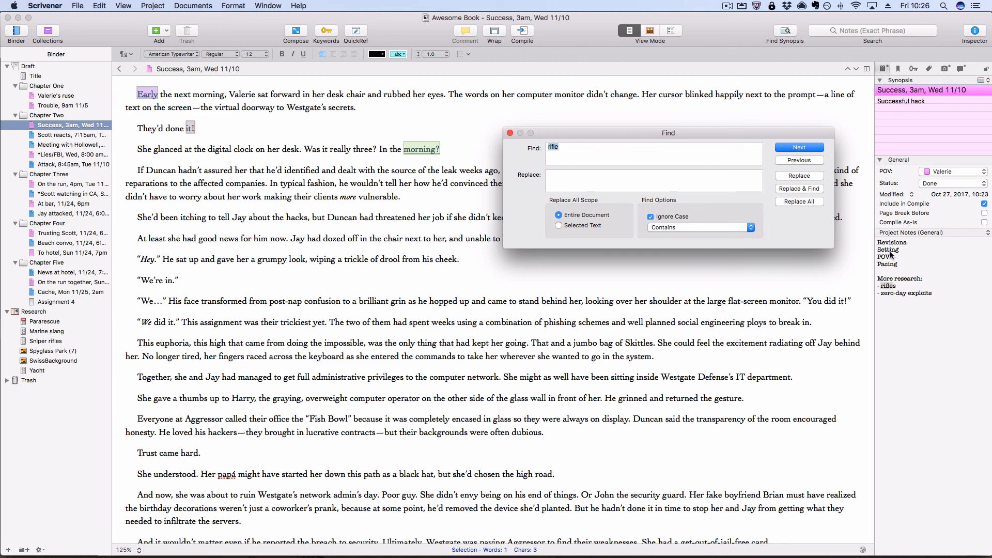
mouse_move(956, 355)
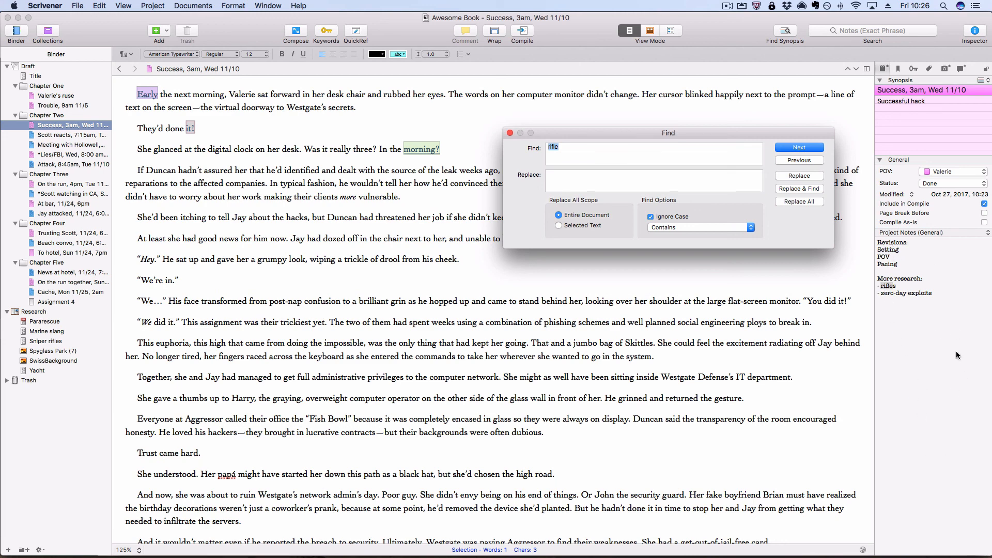
mouse_move(948, 360)
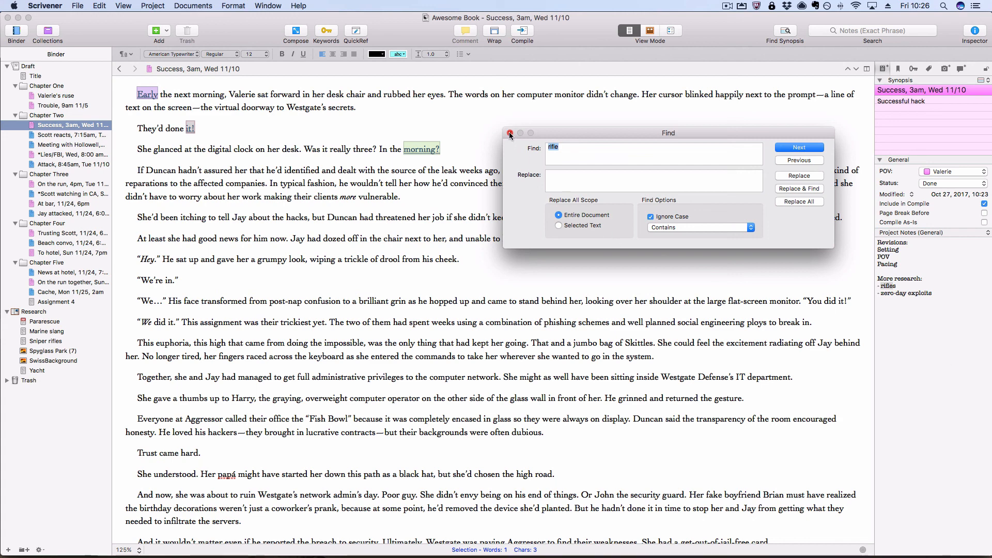
click(511, 132)
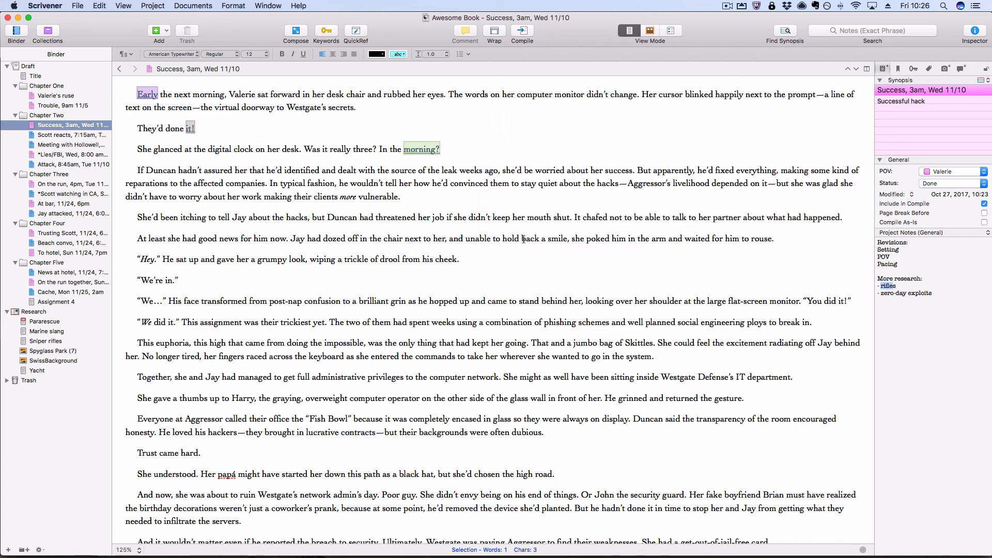